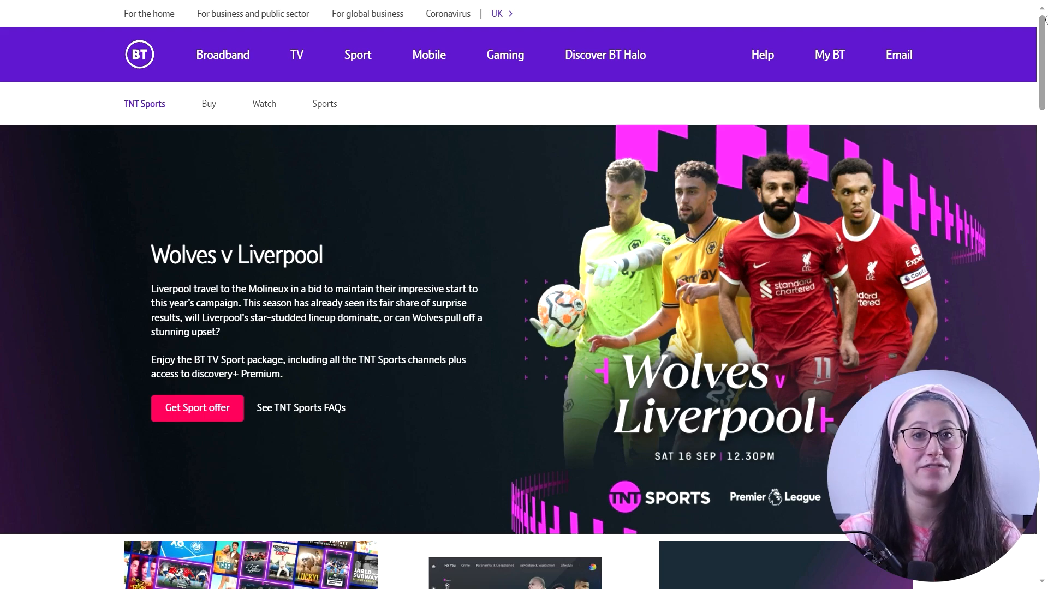
- Scroll to the All Video section and play the San Marino MotoGP Highlights video
{"action": "scroll", "scroll_direction": "down", "scroll_amount": 3}
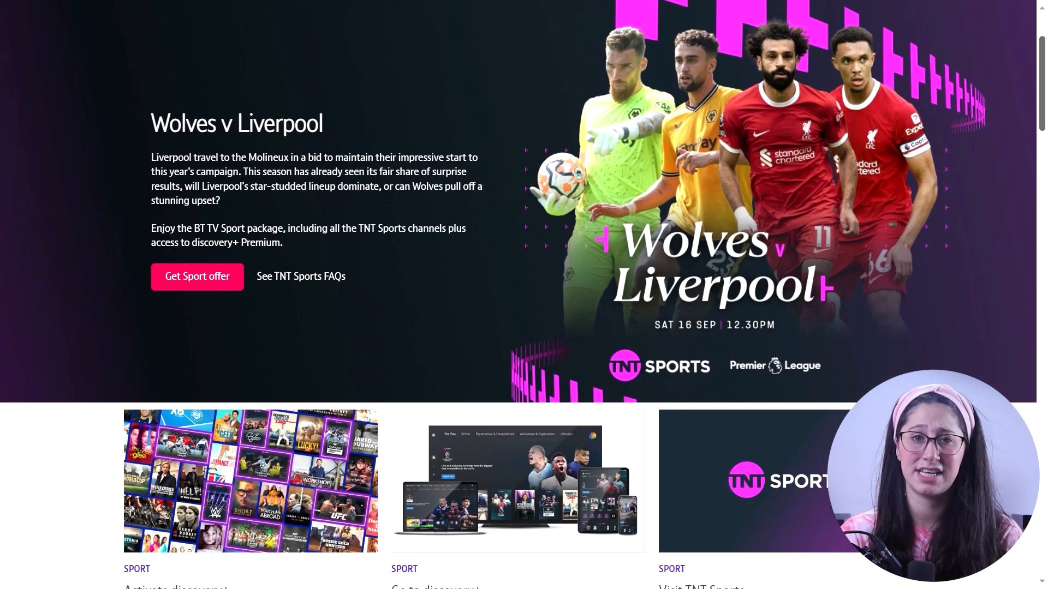
{"action": "scroll", "scroll_direction": "down", "scroll_amount": 3}
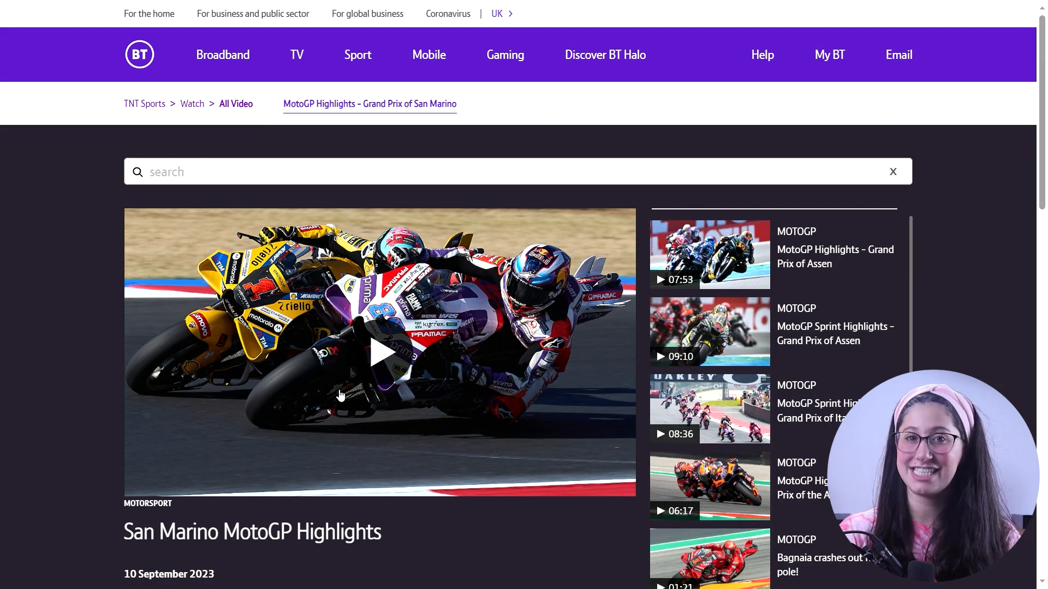
{"action": "left_click", "coordinate": [379, 352]}
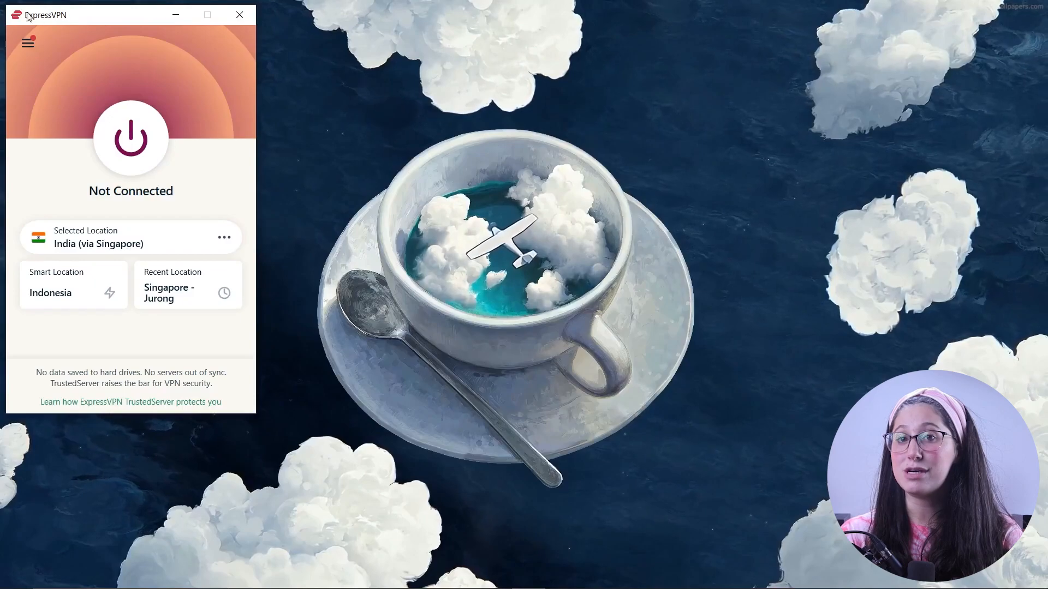
- Open ExpressVPN's hamburger main menu and choose its first entry
{"action": "left_click", "coordinate": [27, 43]}
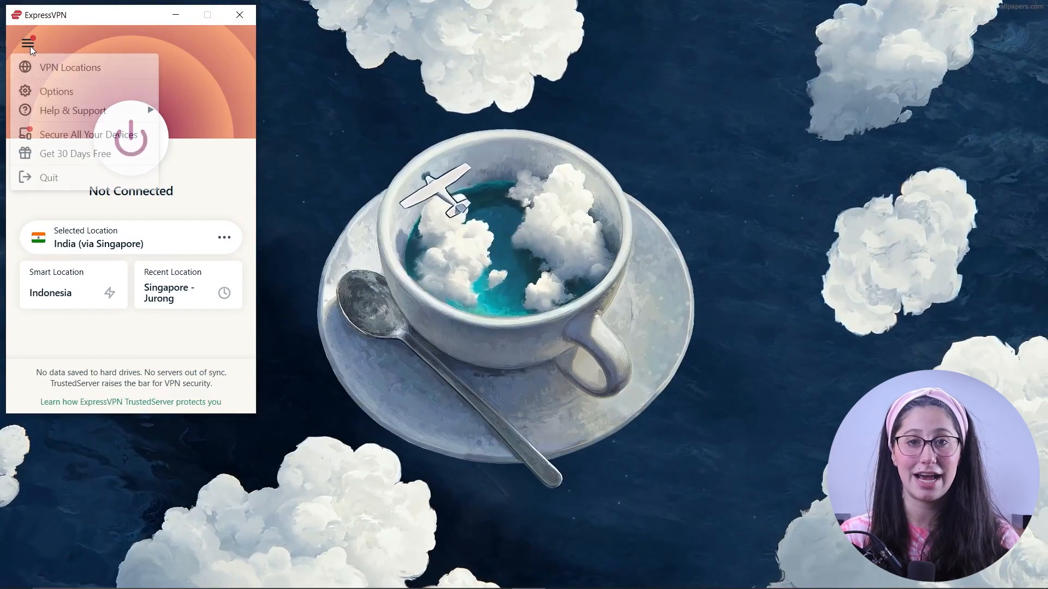
{"action": "left_click", "coordinate": [70, 67]}
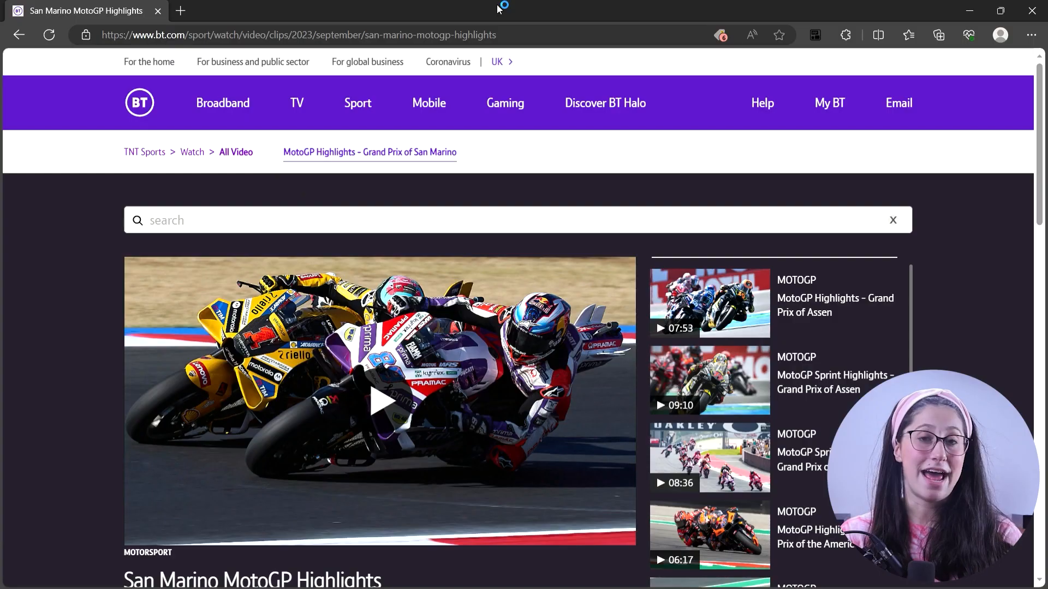
{"action": "left_click", "coordinate": [48, 35]}
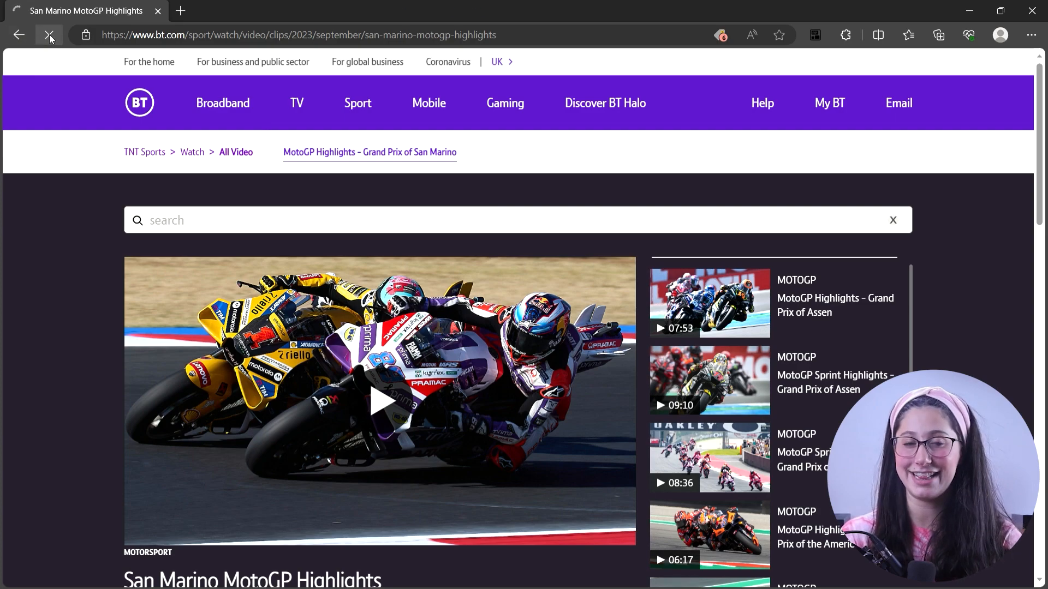
{"action": "left_click", "coordinate": [49, 35]}
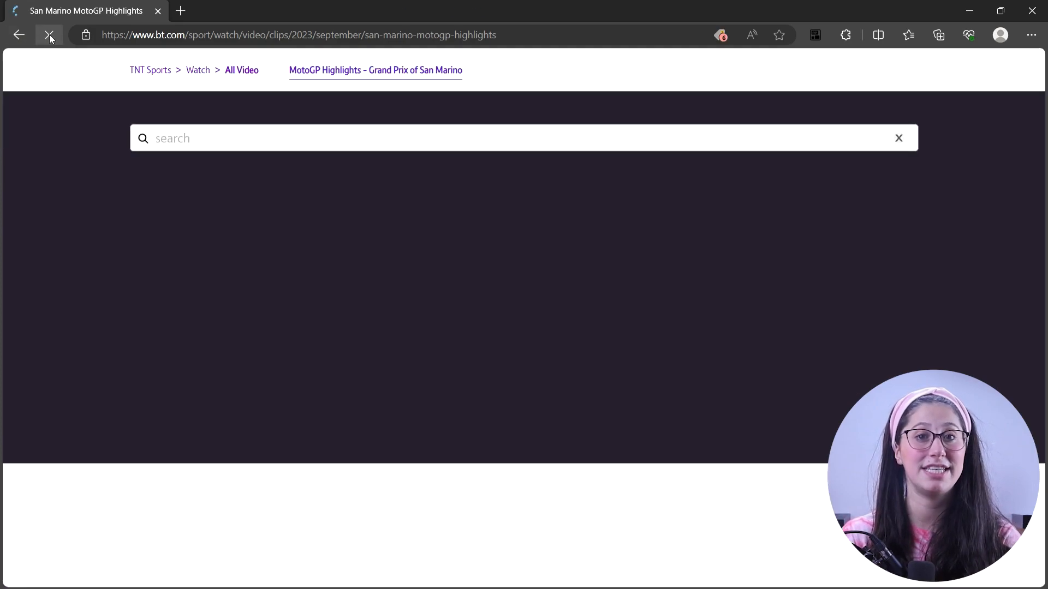
{"action": "left_click", "coordinate": [49, 35]}
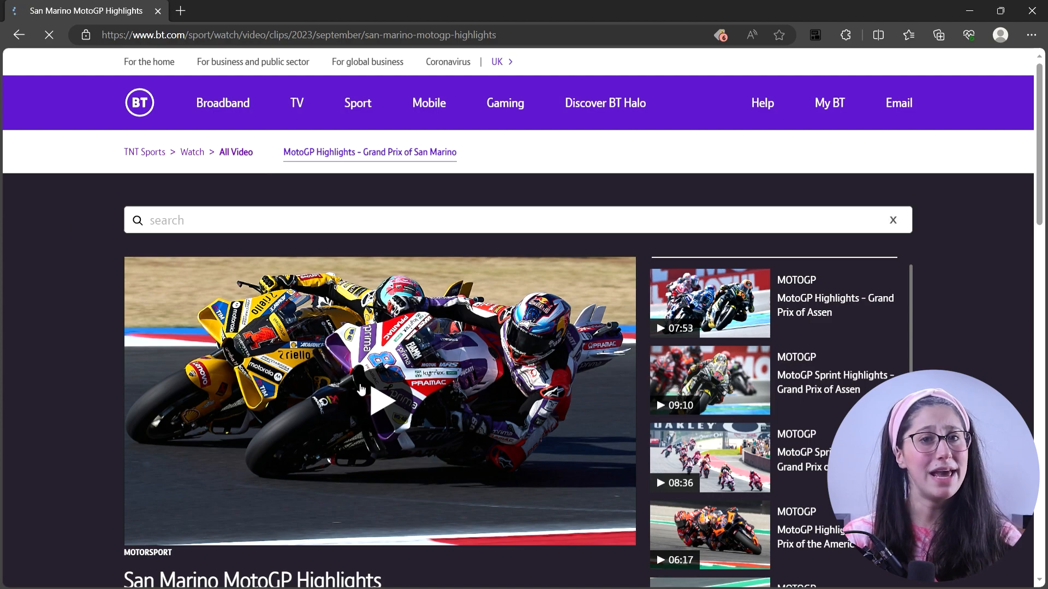
{"action": "left_click", "coordinate": [379, 403]}
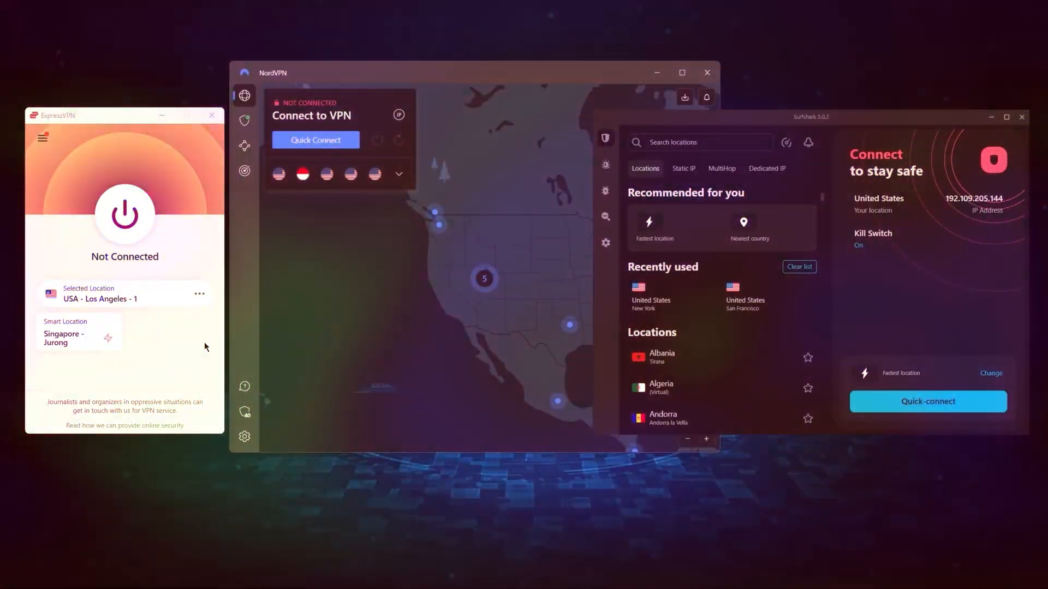
- Open the ExpressVPN menu, then browse NordVPN's Settings down to Split tunneling
{"action": "left_click", "coordinate": [42, 138]}
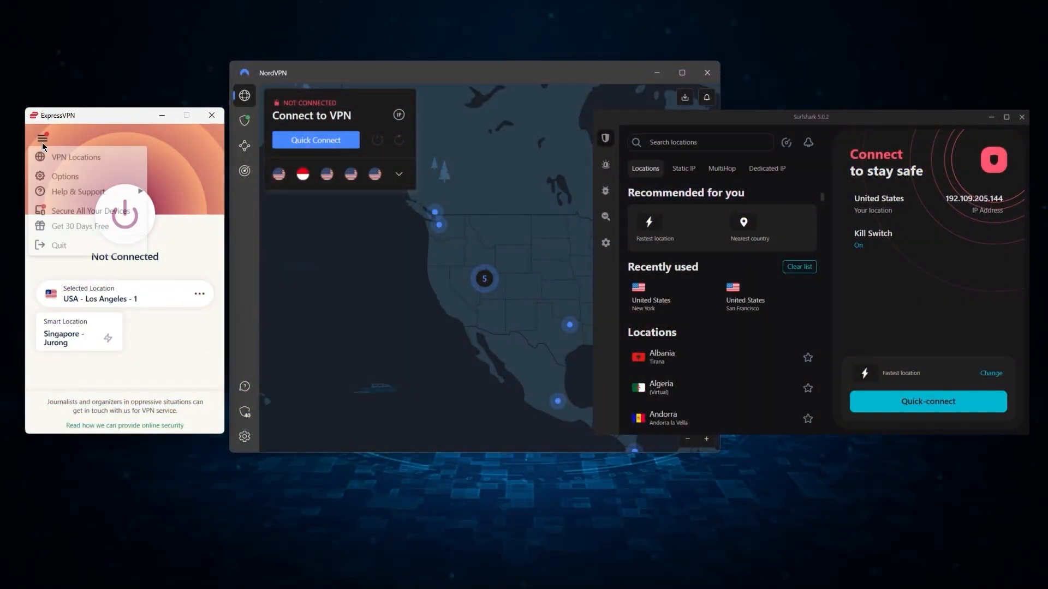
{"action": "left_click", "coordinate": [65, 176]}
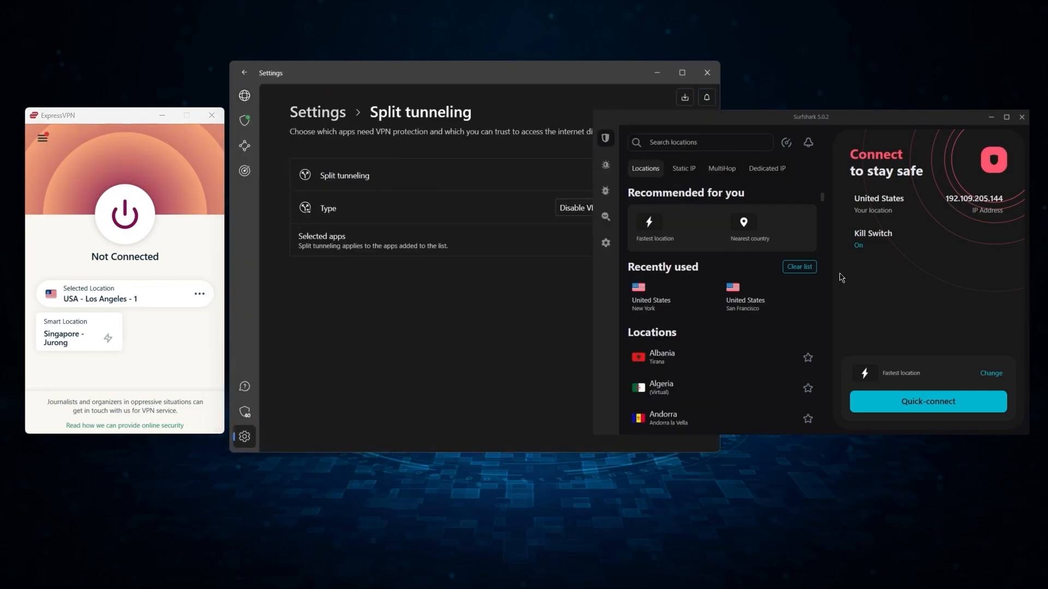
{"action": "left_click", "coordinate": [605, 242]}
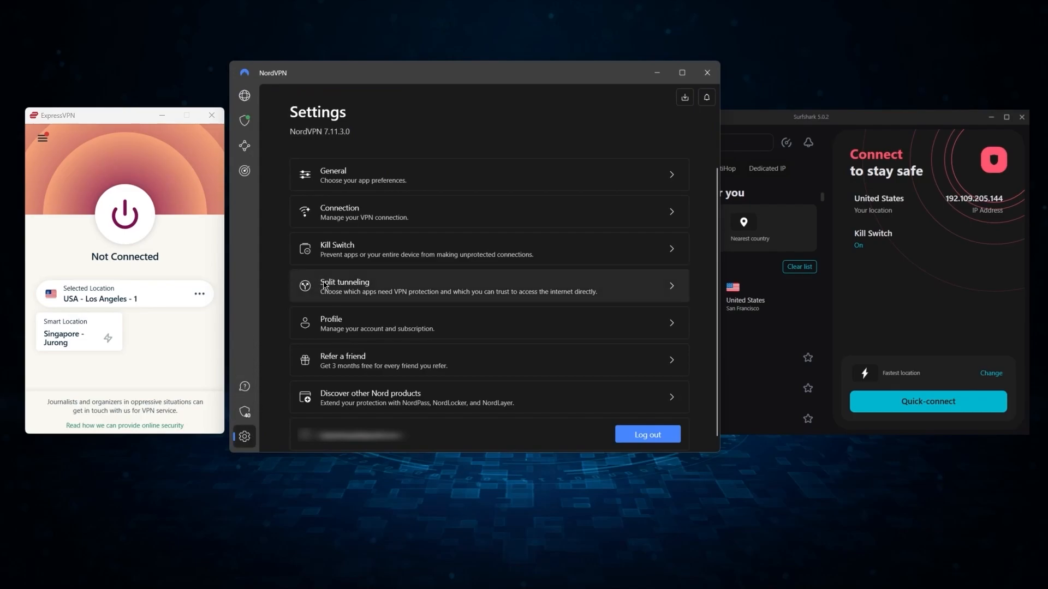
{"action": "left_click", "coordinate": [344, 285]}
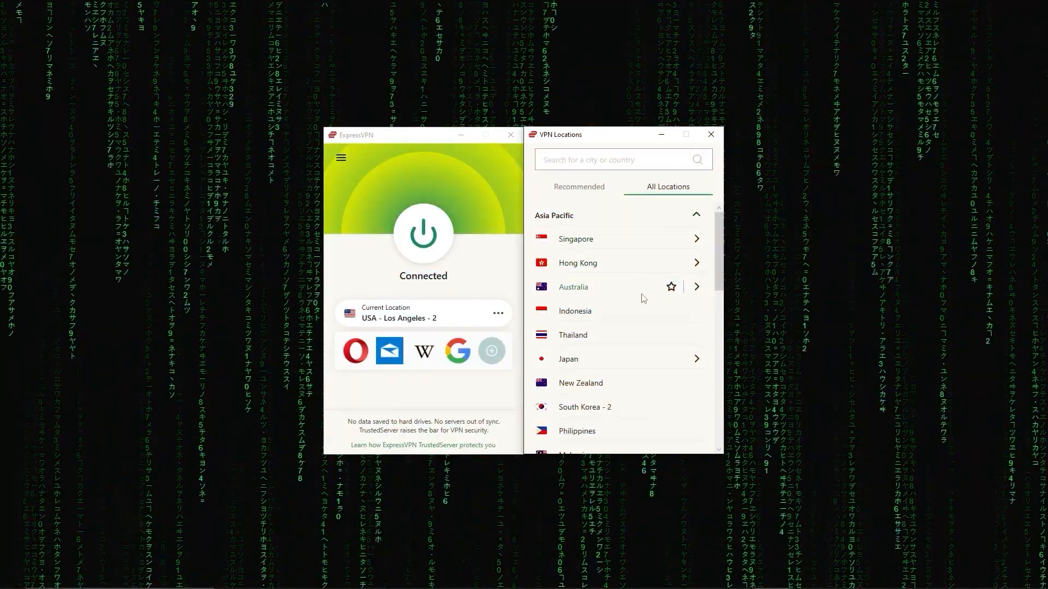
{"action": "scroll", "scroll_direction": "down", "scroll_amount": 3}
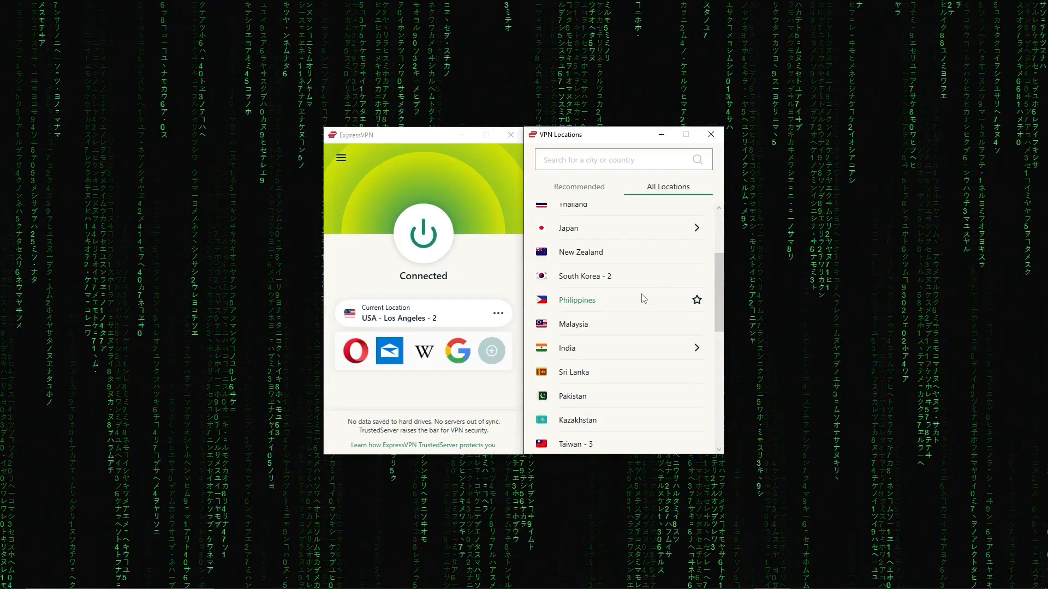
{"action": "scroll", "scroll_direction": "down", "scroll_amount": 3}
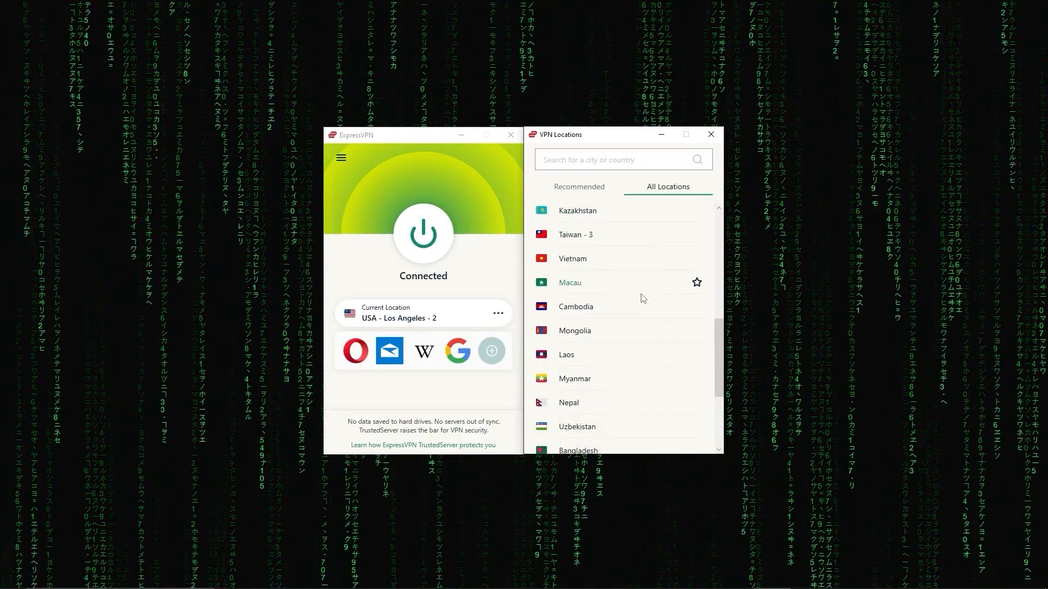
{"action": "scroll", "scroll_direction": "down", "scroll_amount": 3}
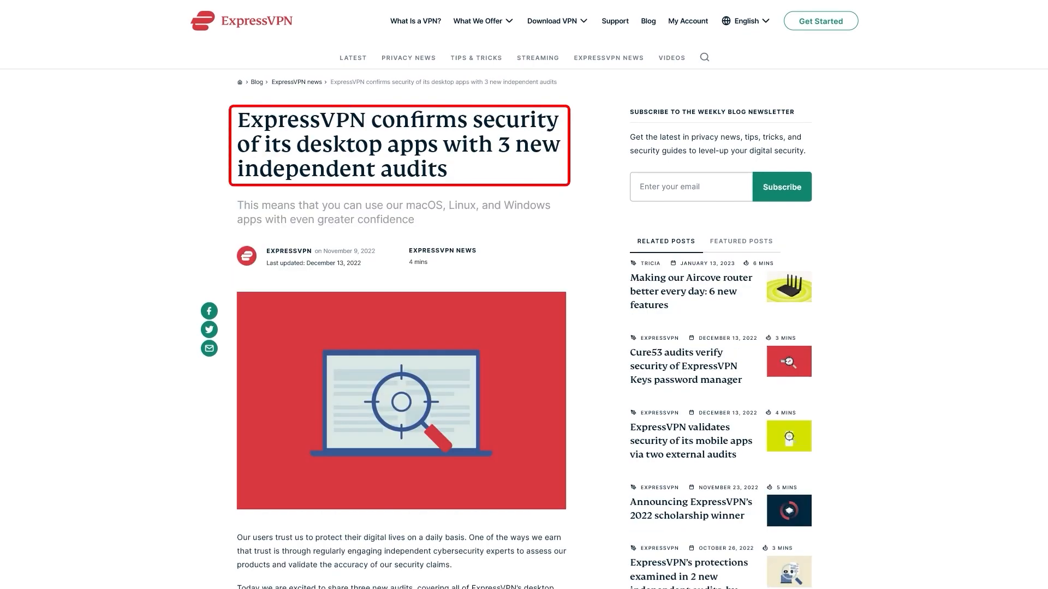
- Scroll through the ExpressVPN blog post on the three desktop app security audits
{"action": "scroll", "scroll_direction": "down", "scroll_amount": 3}
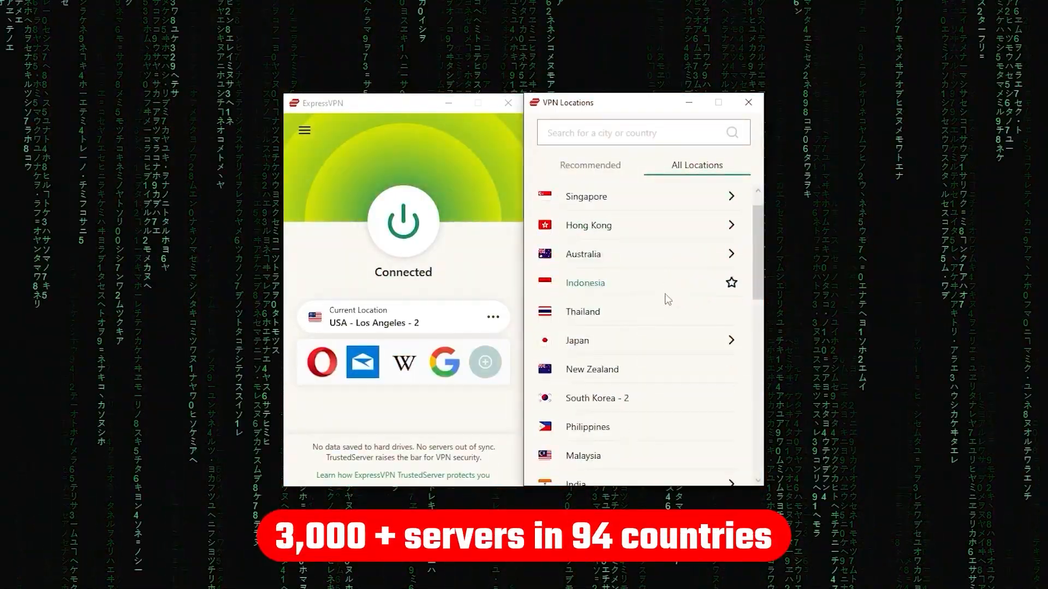
{"action": "scroll", "scroll_direction": "down", "scroll_amount": 3}
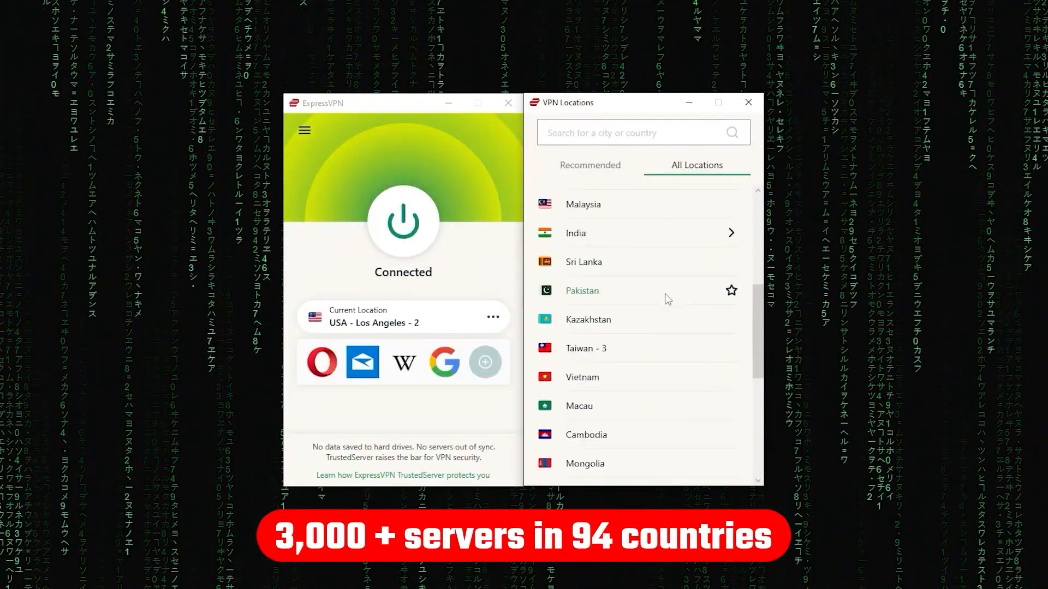
{"action": "scroll", "scroll_direction": "down", "scroll_amount": 3}
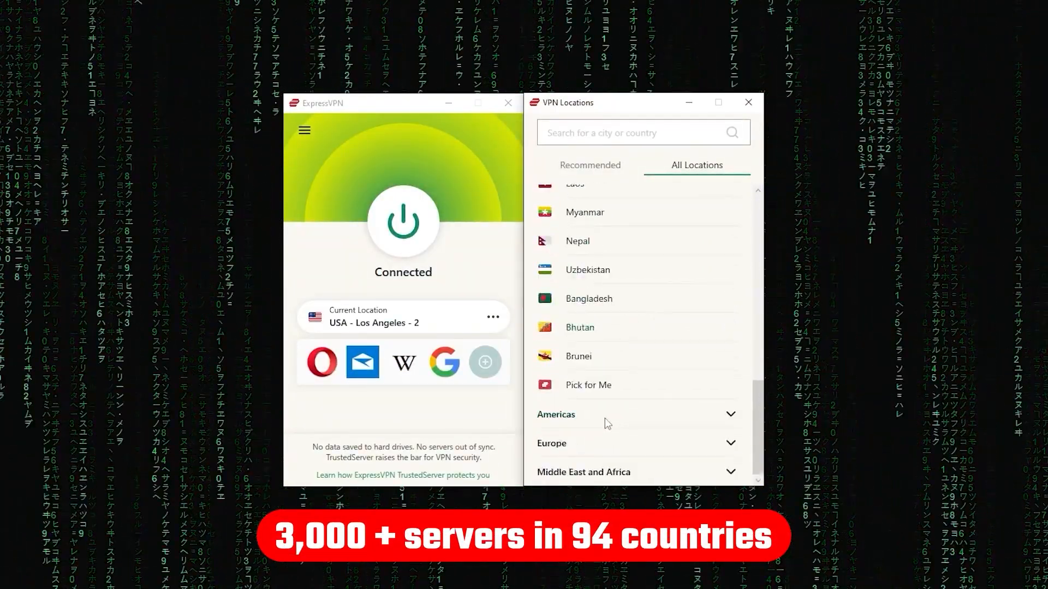
{"action": "scroll", "scroll_direction": "down", "scroll_amount": 3}
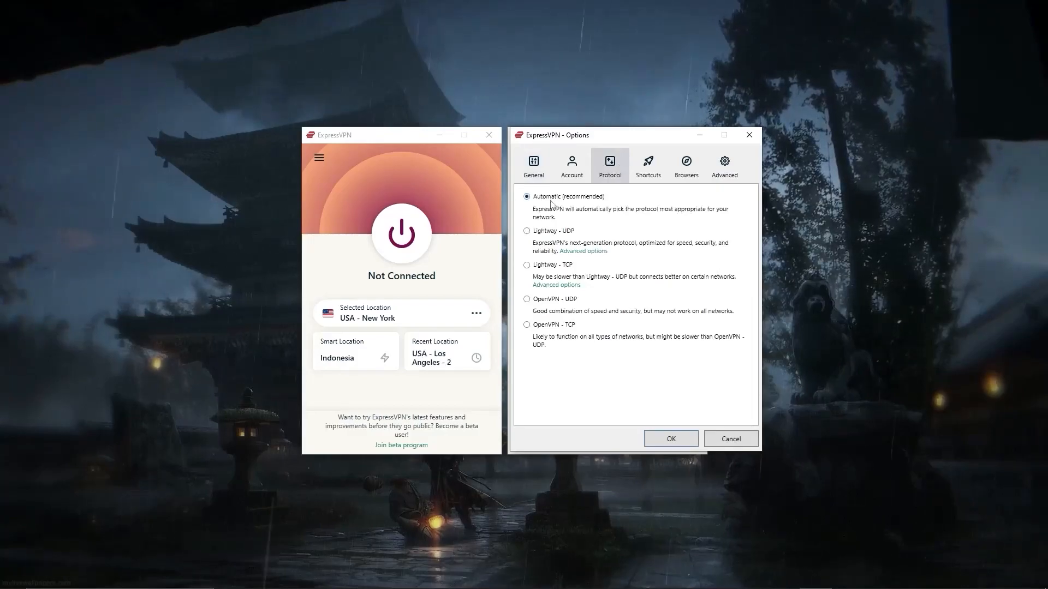
- Show the Protocol options: Automatic, Lightway UDP/TCP and OpenVPN UDP/TCP
{"action": "left_click", "coordinate": [527, 264]}
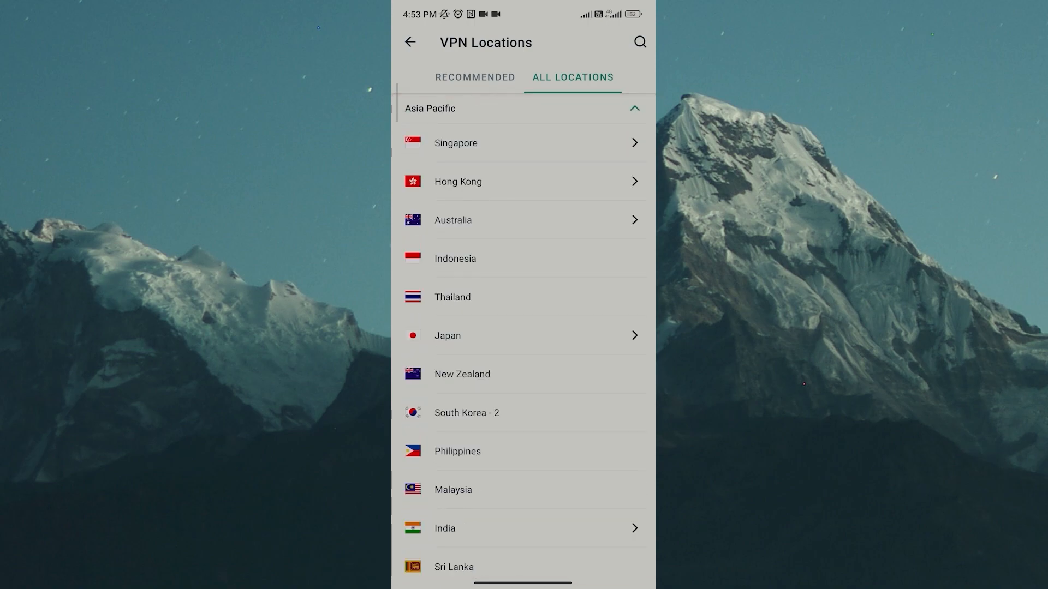
{"action": "scroll", "scroll_direction": "up", "scroll_amount": 3}
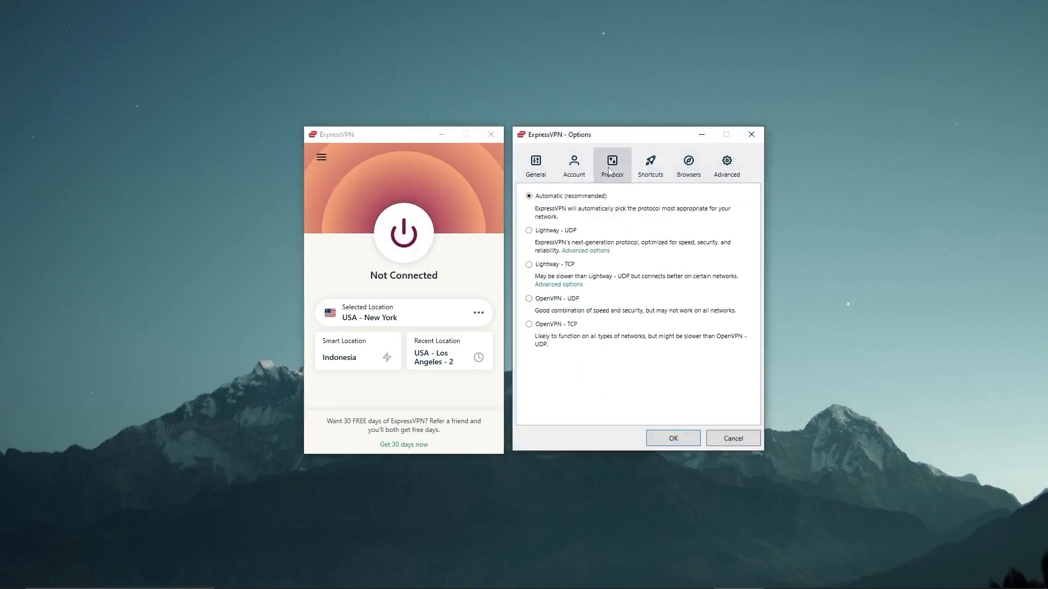
{"action": "left_click", "coordinate": [528, 231]}
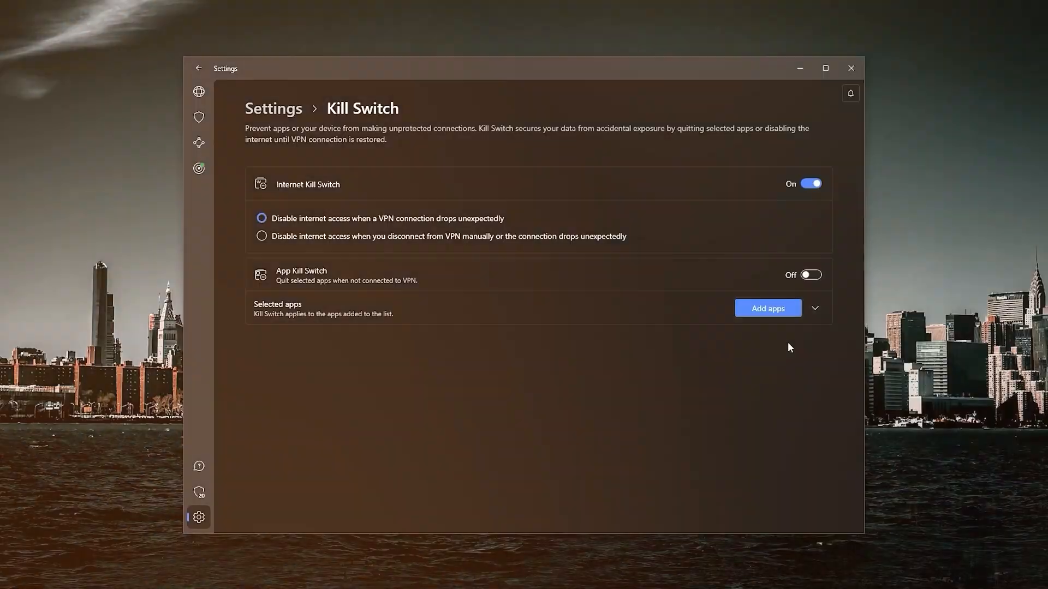
{"action": "left_click", "coordinate": [766, 307]}
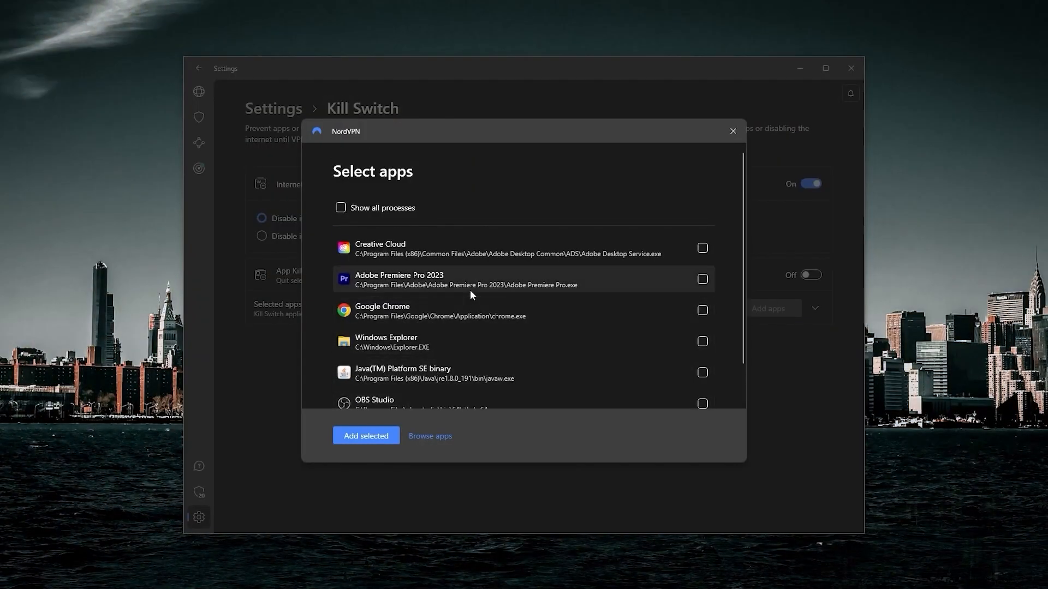
{"action": "mouse_move", "coordinate": [547, 361]}
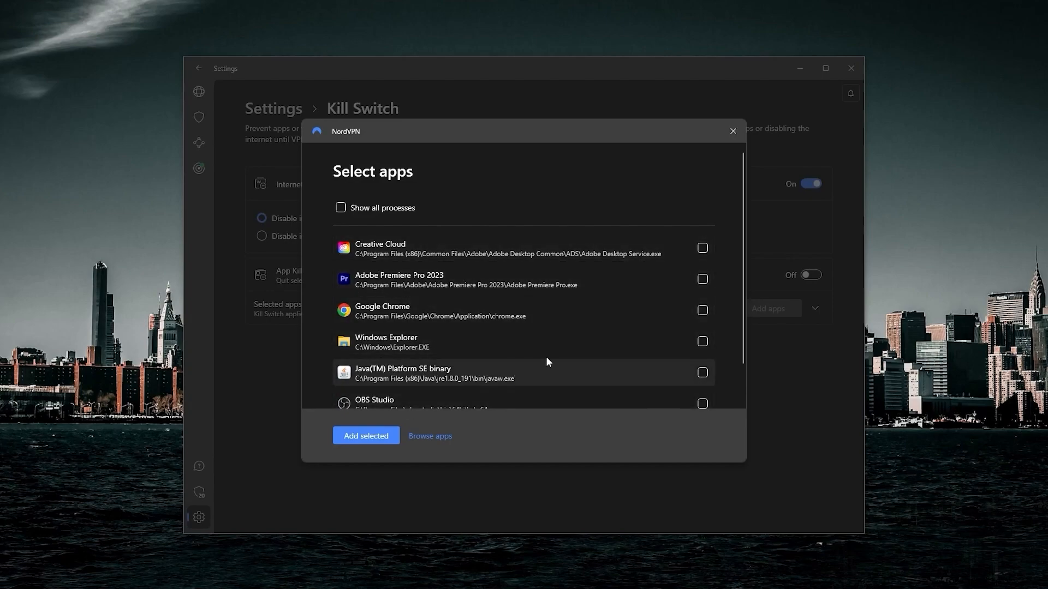
{"action": "mouse_move", "coordinate": [734, 131]}
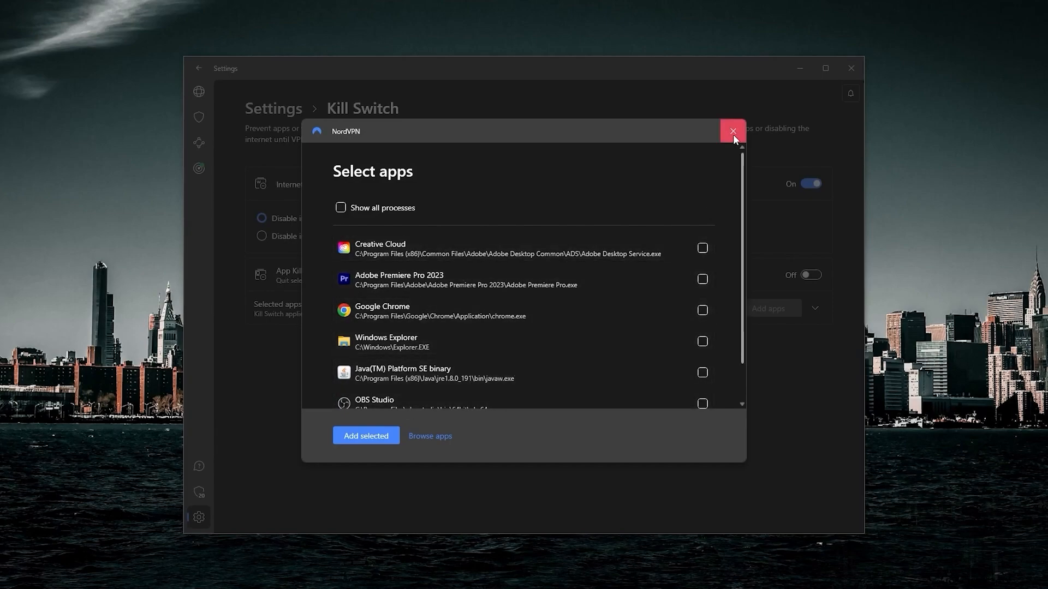
{"action": "left_click", "coordinate": [733, 131]}
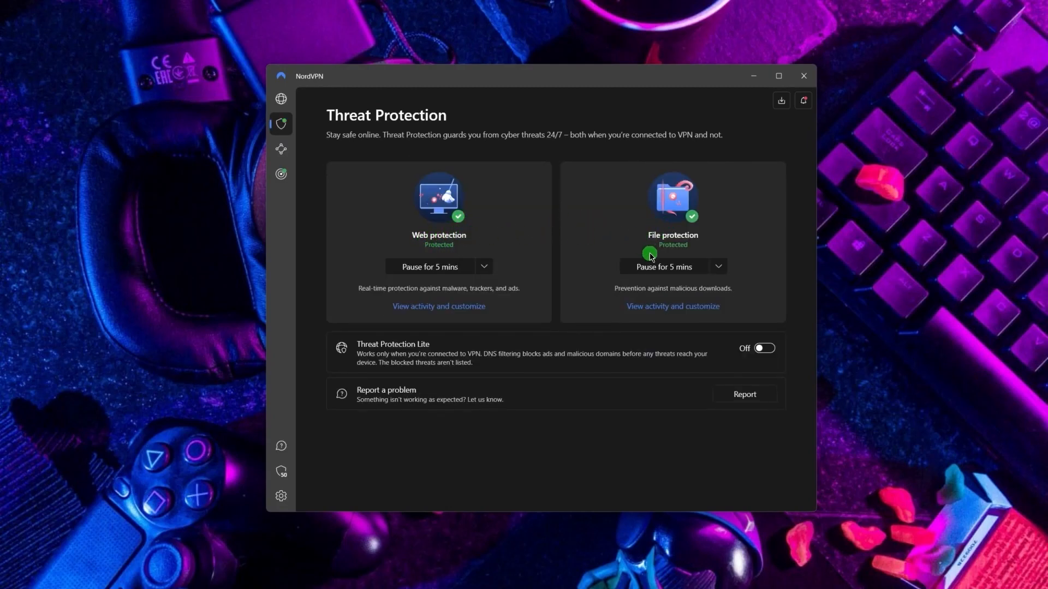
{"action": "mouse_move", "coordinate": [486, 354]}
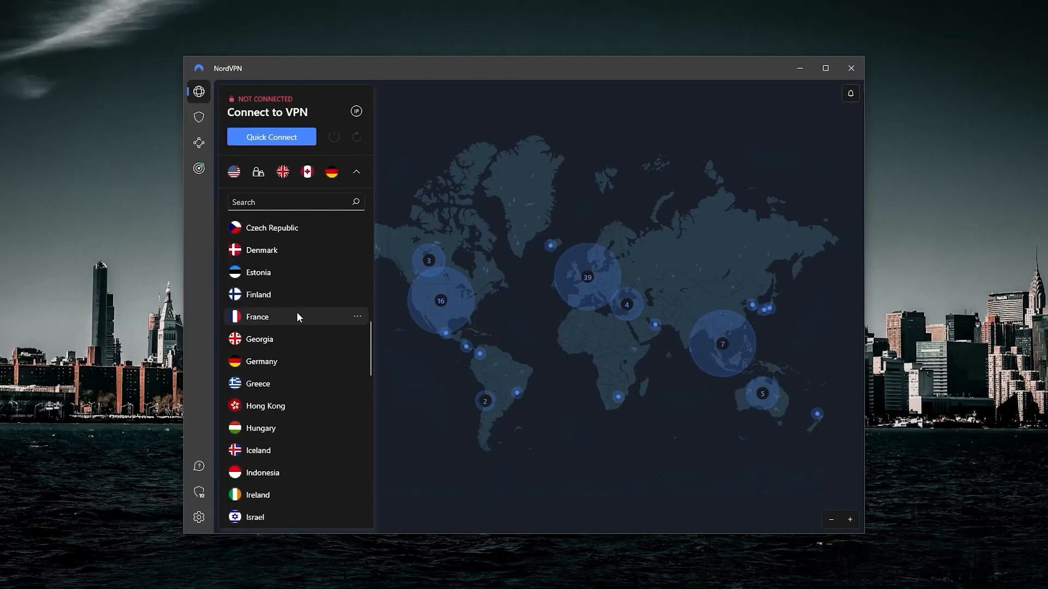
{"action": "scroll", "scroll_direction": "down", "scroll_amount": 3}
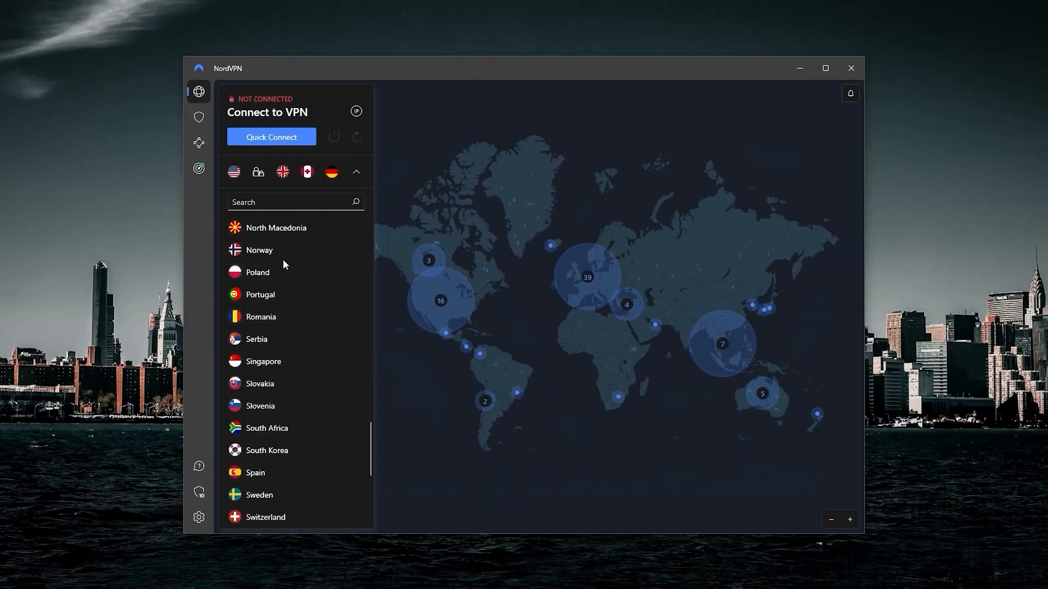
{"action": "scroll", "scroll_direction": "up", "scroll_amount": 3}
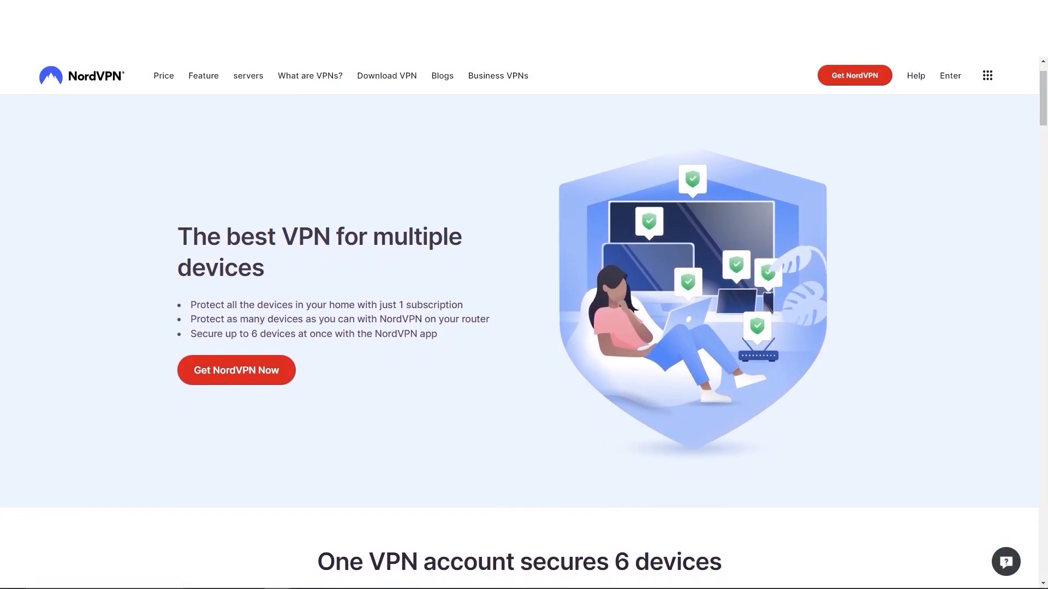
{"action": "scroll", "scroll_direction": "down", "scroll_amount": 3}
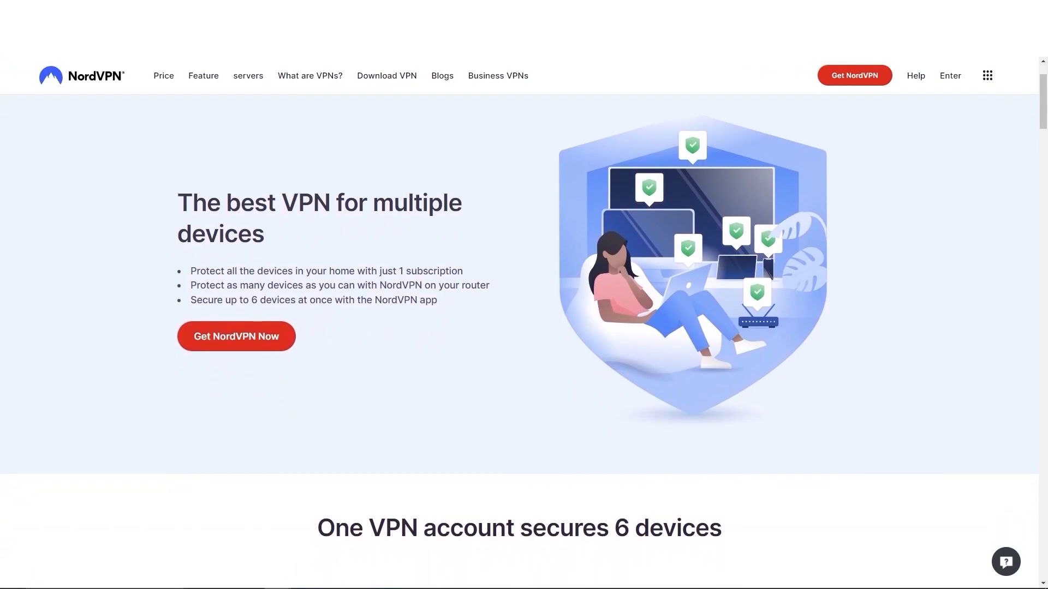
{"action": "scroll", "scroll_direction": "down", "scroll_amount": 3}
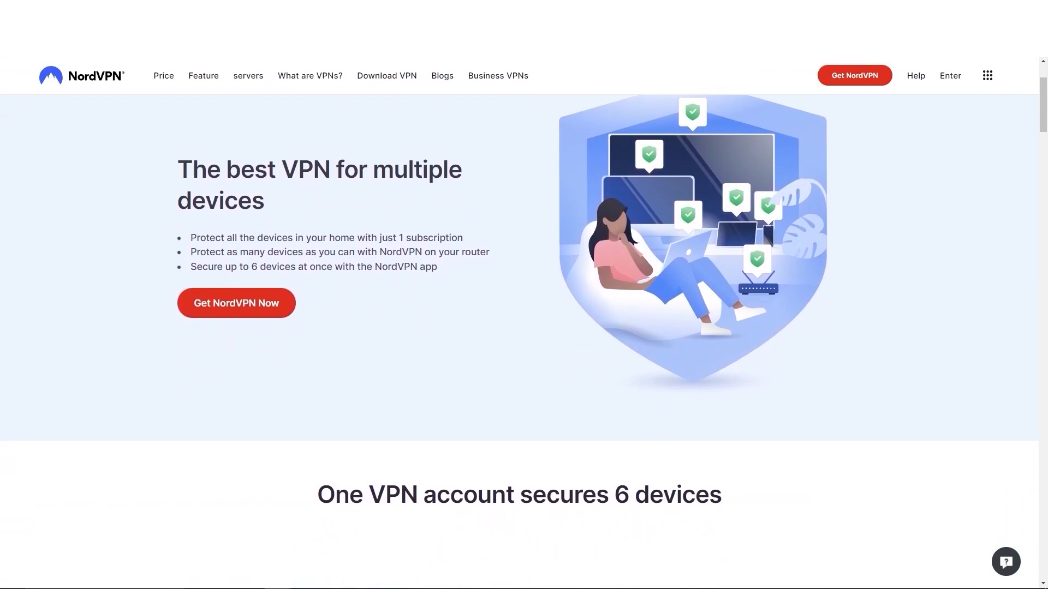
{"action": "scroll", "scroll_direction": "down", "scroll_amount": 3}
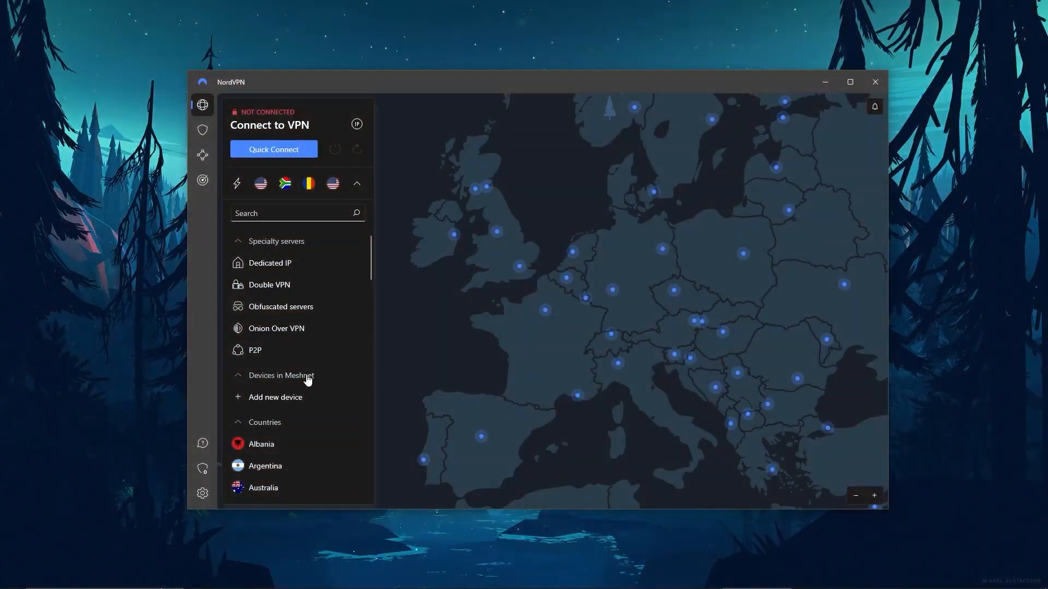
{"action": "scroll", "scroll_direction": "down", "scroll_amount": 3}
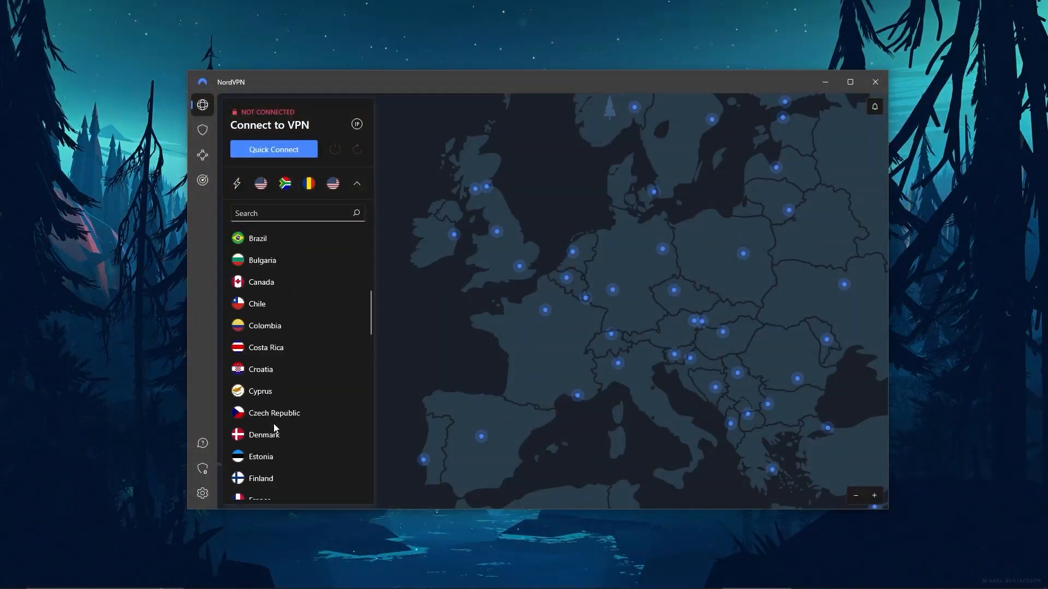
{"action": "scroll", "scroll_direction": "down", "scroll_amount": 3}
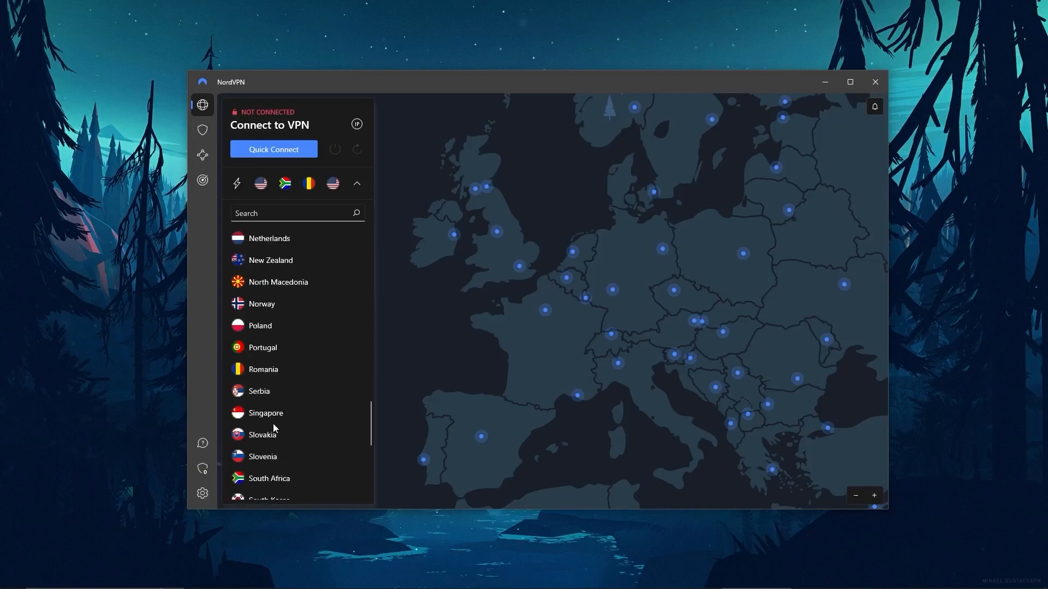
{"action": "scroll", "scroll_direction": "up", "scroll_amount": 3}
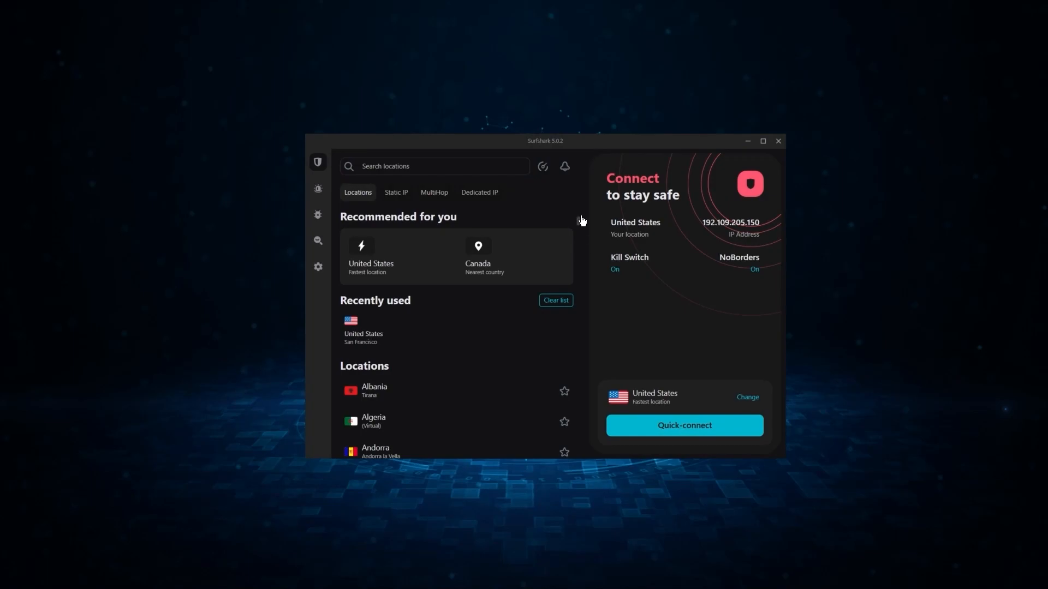
{"action": "scroll", "scroll_direction": "down", "scroll_amount": 3}
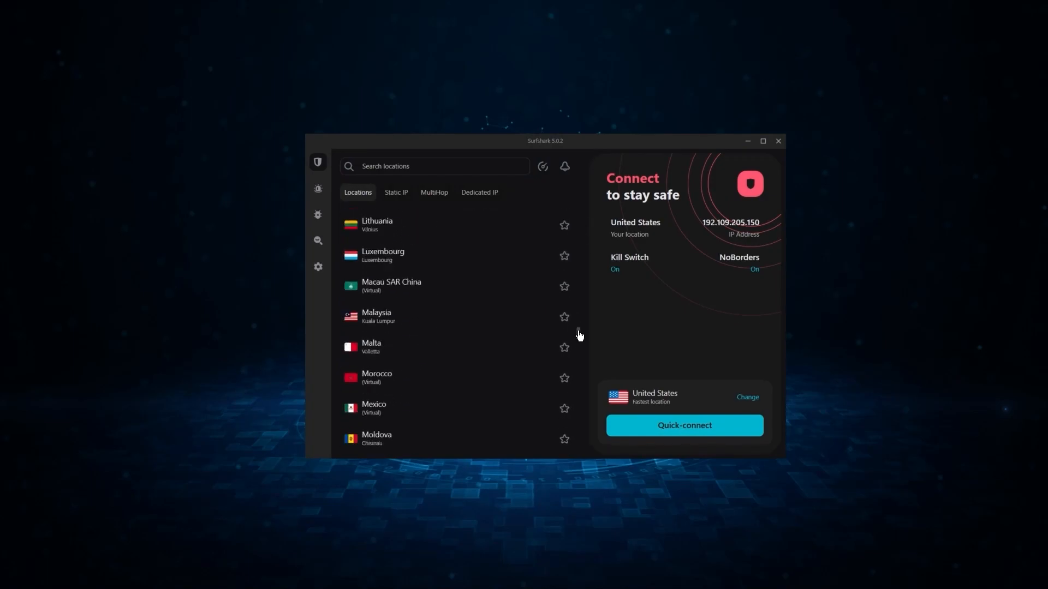
{"action": "scroll", "scroll_direction": "down", "scroll_amount": 3}
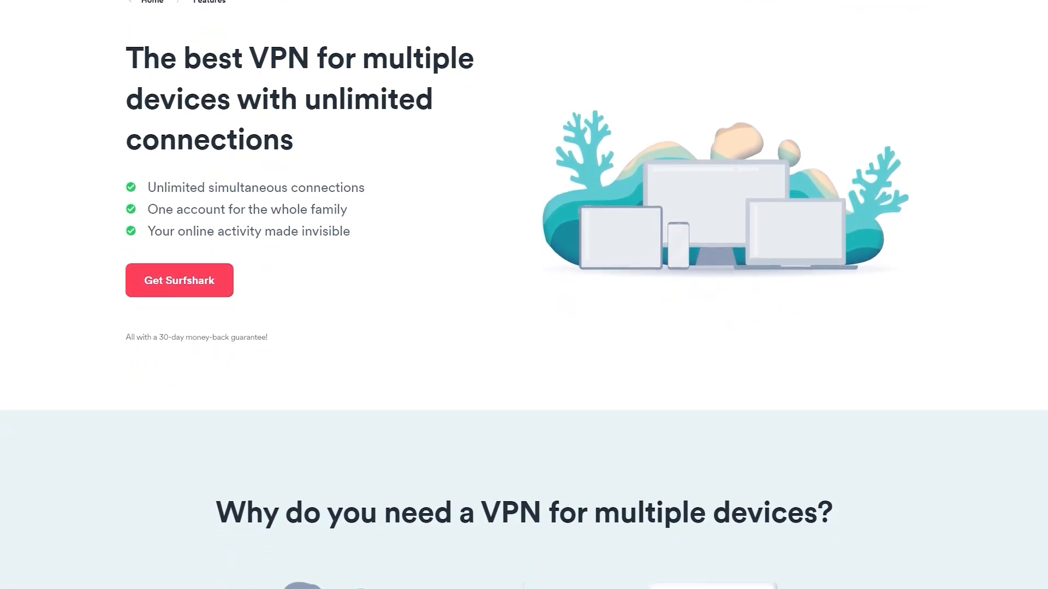
{"action": "scroll", "scroll_direction": "down", "scroll_amount": 3}
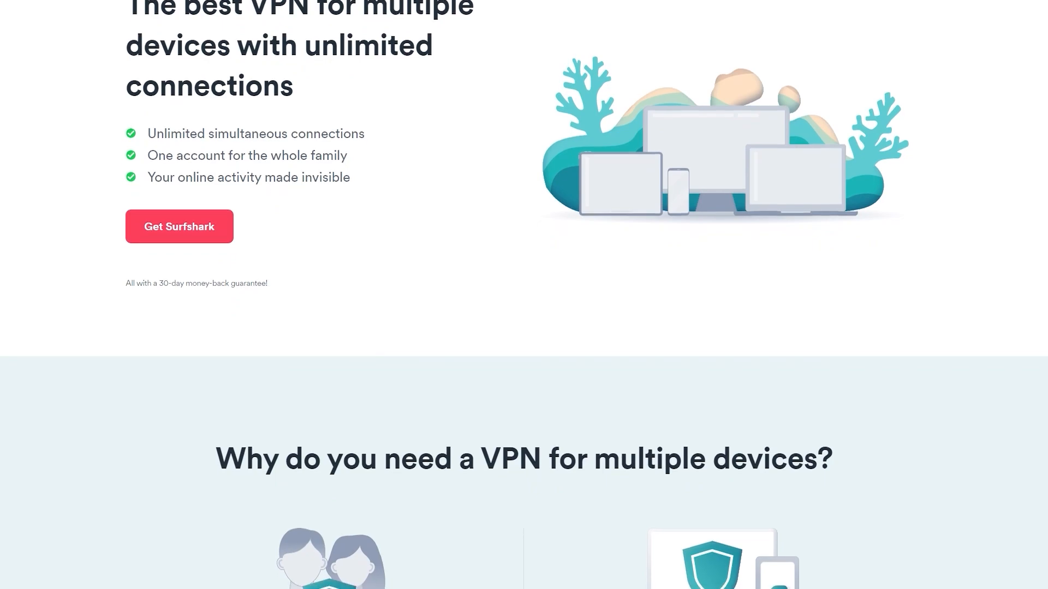
{"action": "scroll", "scroll_direction": "down", "scroll_amount": 3}
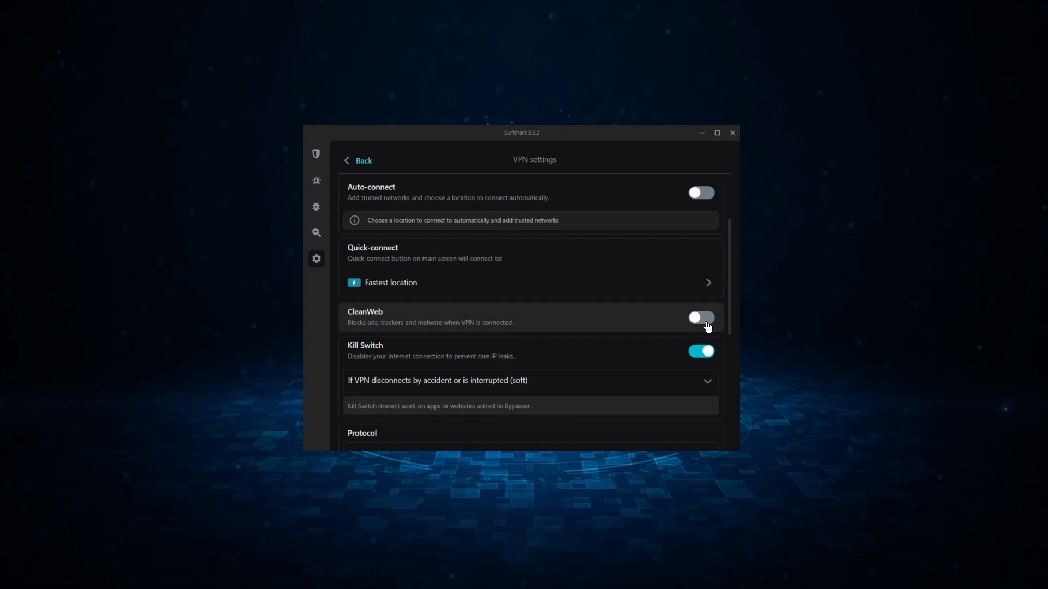
- Switch on CleanWeb, NoBorders and Rotating IP in Surfshark's VPN settings
{"action": "left_click", "coordinate": [701, 318]}
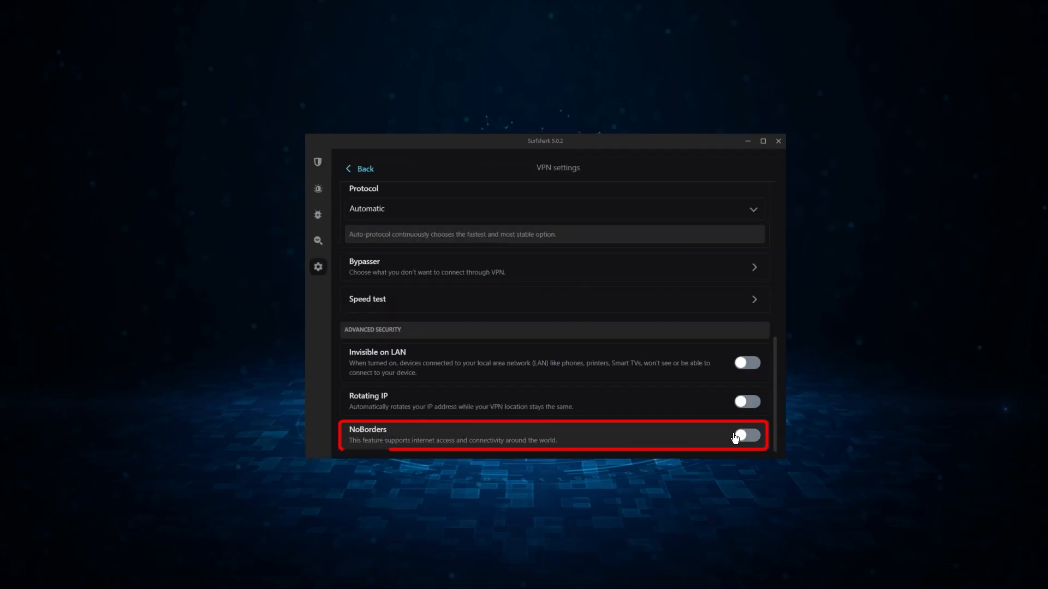
{"action": "left_click", "coordinate": [746, 436]}
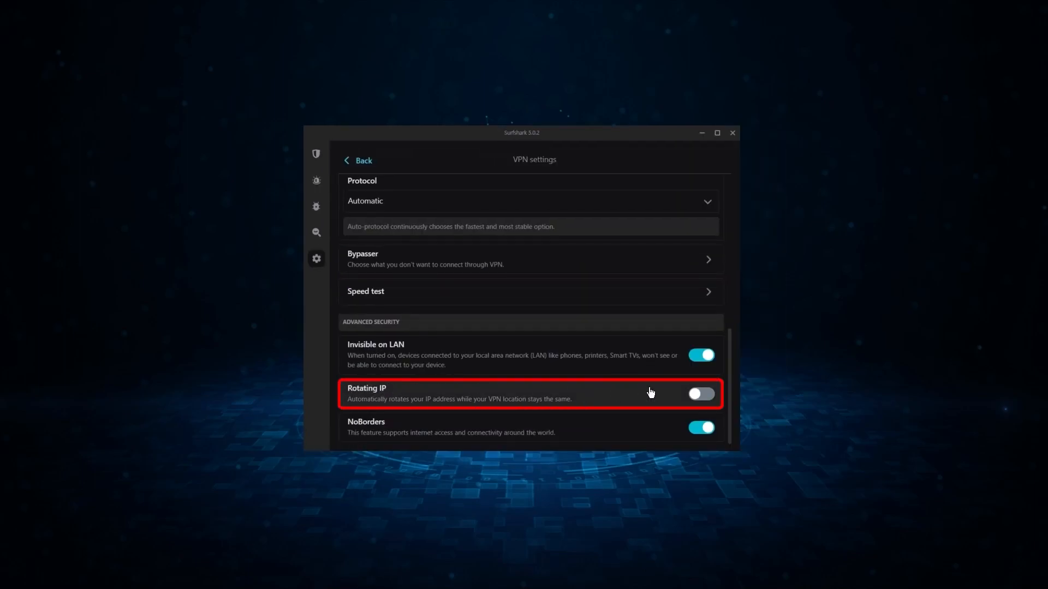
{"action": "left_click", "coordinate": [701, 394]}
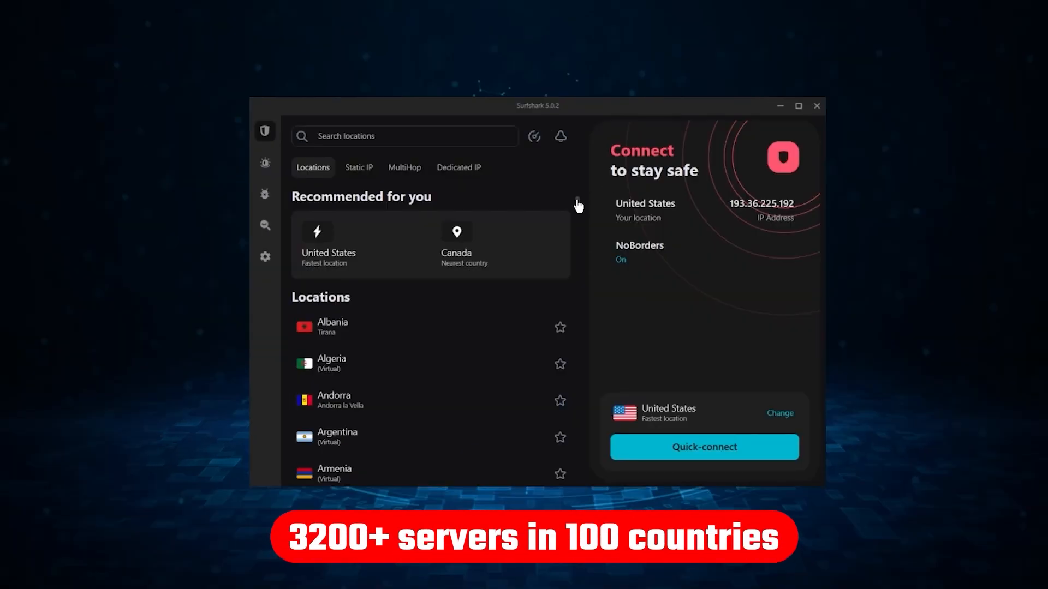
- Connect Surfshark to the United States – New York server from the Locations list
{"action": "scroll", "scroll_direction": "down", "scroll_amount": 3}
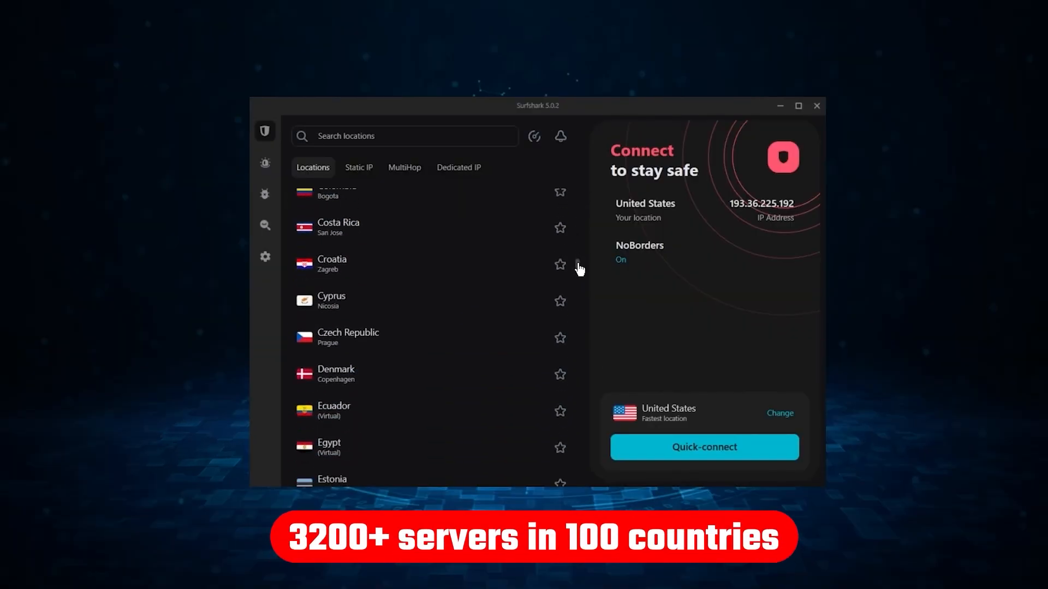
{"action": "scroll", "scroll_direction": "down", "scroll_amount": 3}
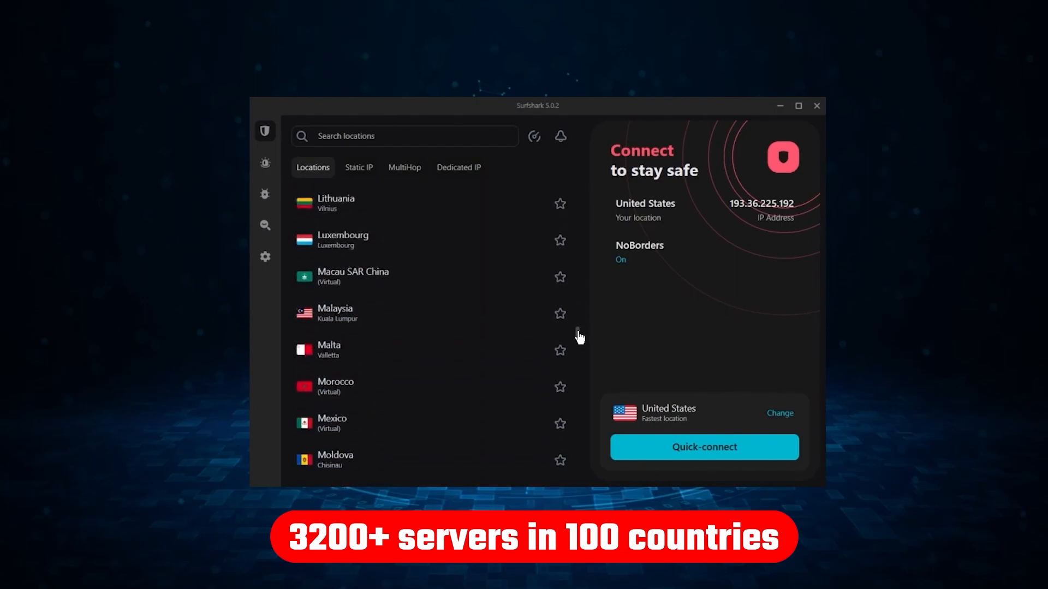
{"action": "scroll", "scroll_direction": "down", "scroll_amount": 3}
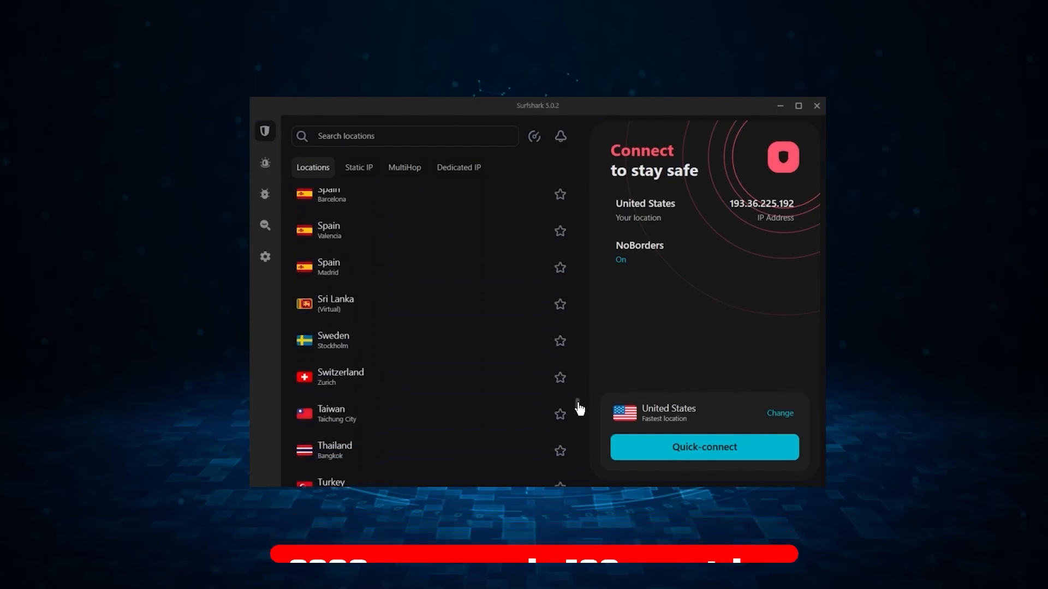
{"action": "left_click", "coordinate": [704, 447]}
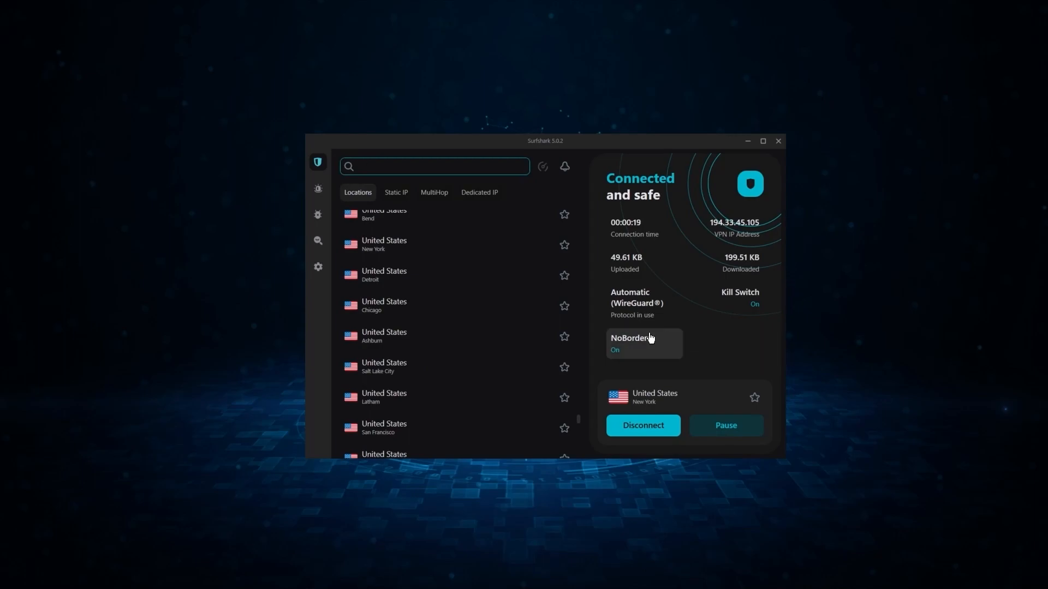
- Bring up Surfshark's VPN settings and scroll through them
{"action": "left_click", "coordinate": [318, 266]}
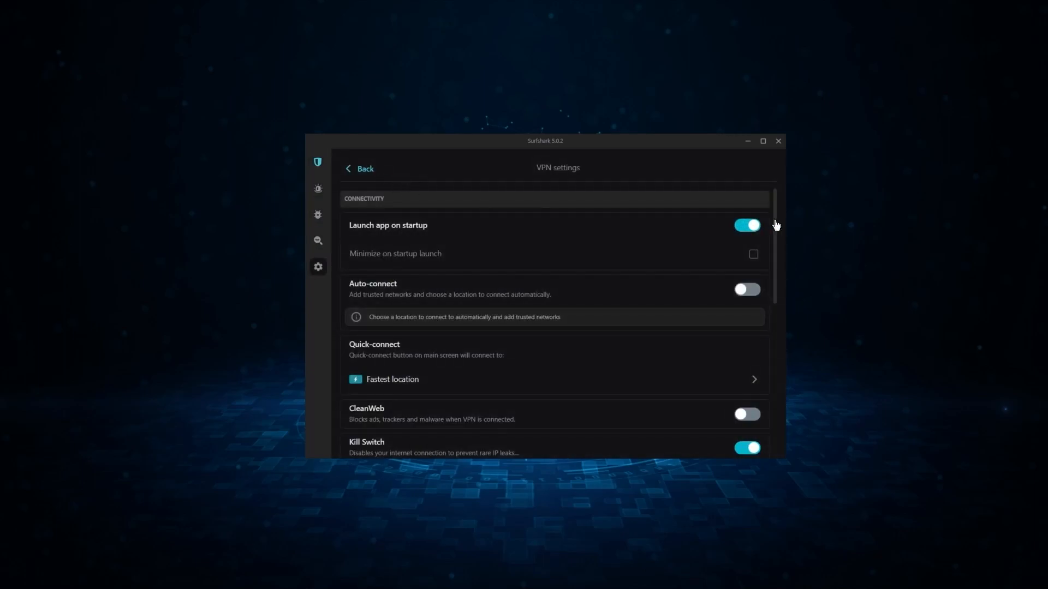
{"action": "scroll", "scroll_direction": "down", "scroll_amount": 3}
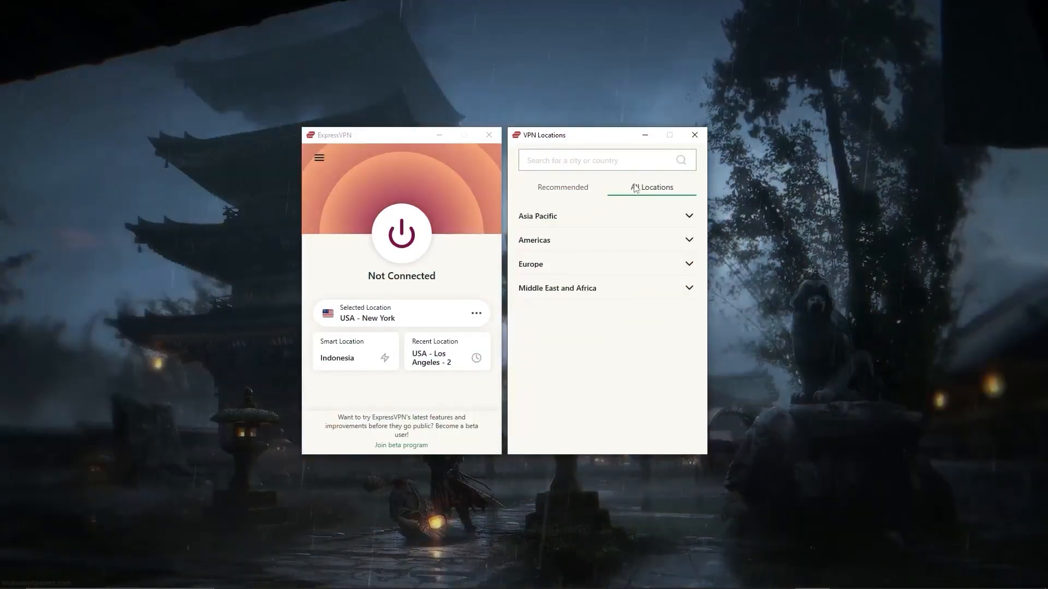
- Expand Asia Pacific under All Locations and scroll its country list
{"action": "left_click", "coordinate": [603, 216]}
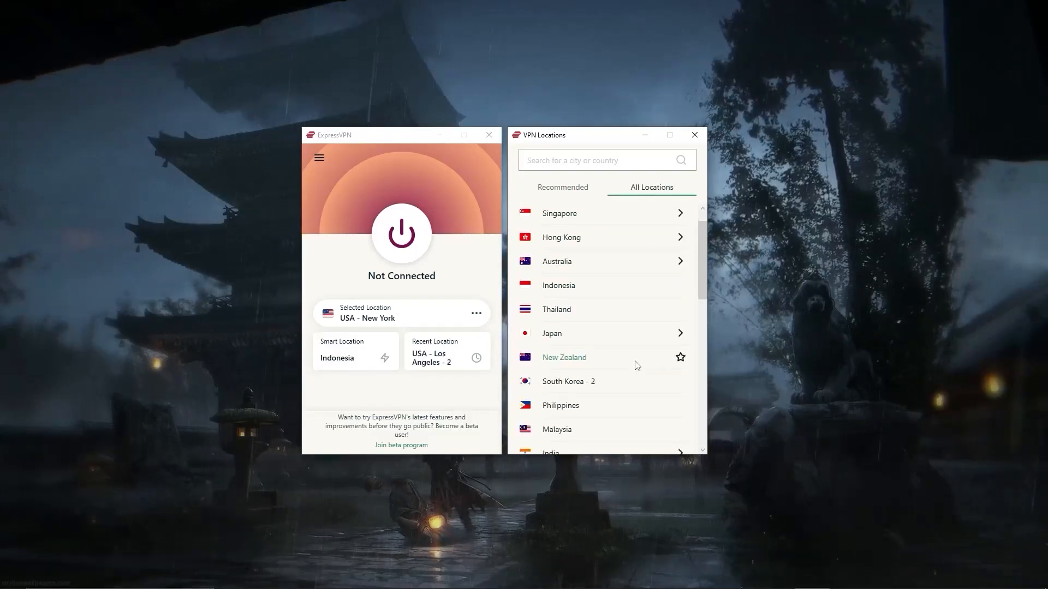
{"action": "scroll", "scroll_direction": "down", "scroll_amount": 3}
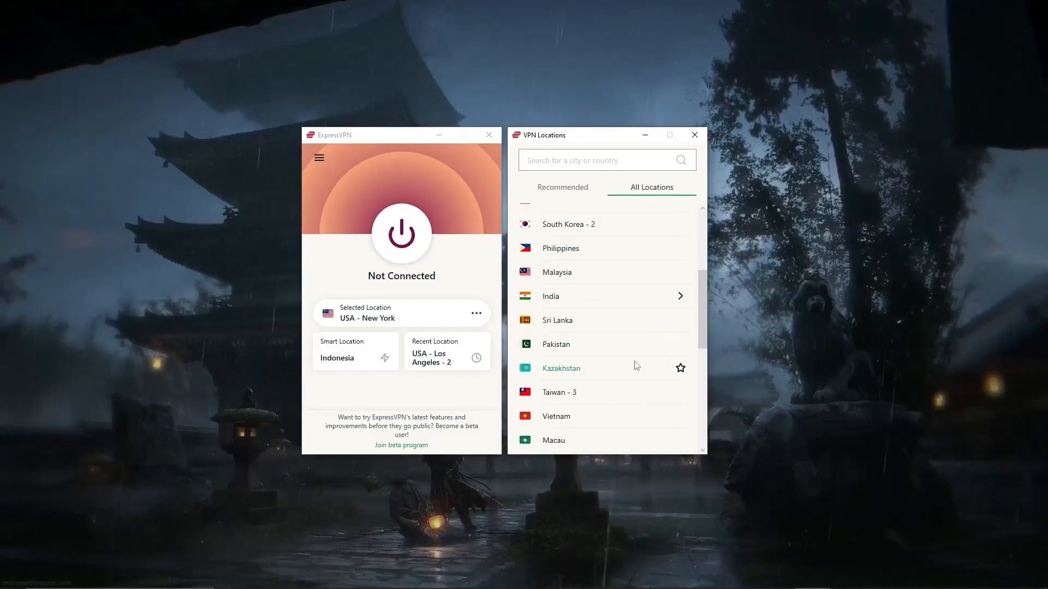
{"action": "scroll", "scroll_direction": "down", "scroll_amount": 3}
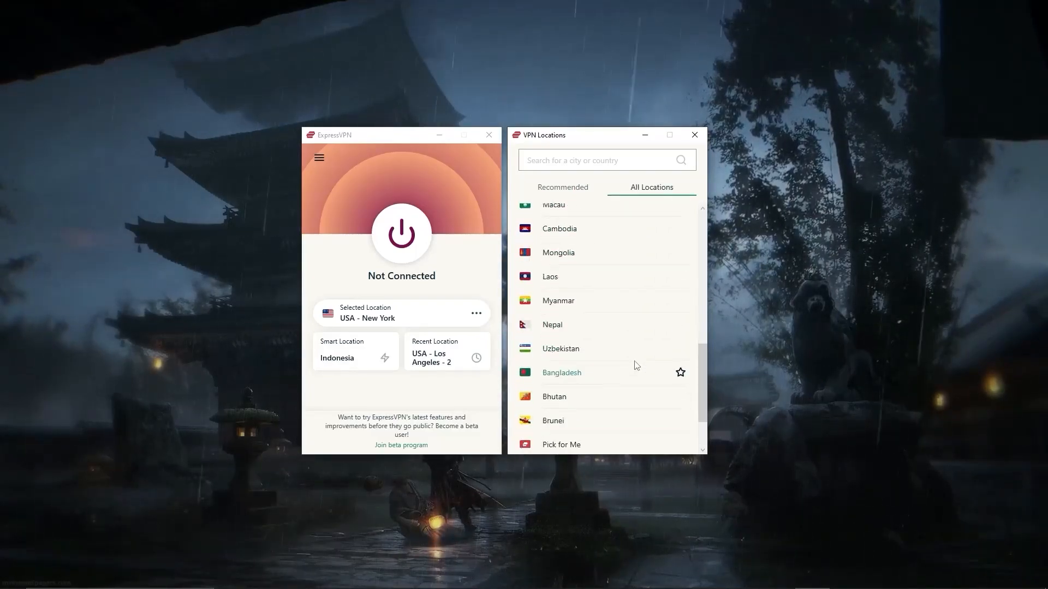
{"action": "scroll", "scroll_direction": "down", "scroll_amount": 3}
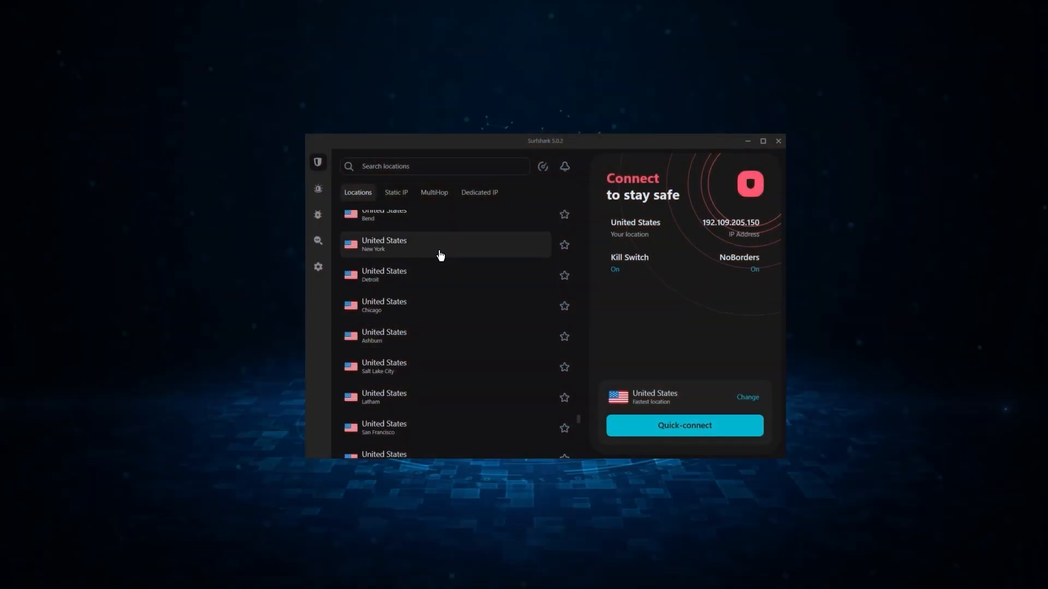
{"action": "left_click", "coordinate": [684, 424]}
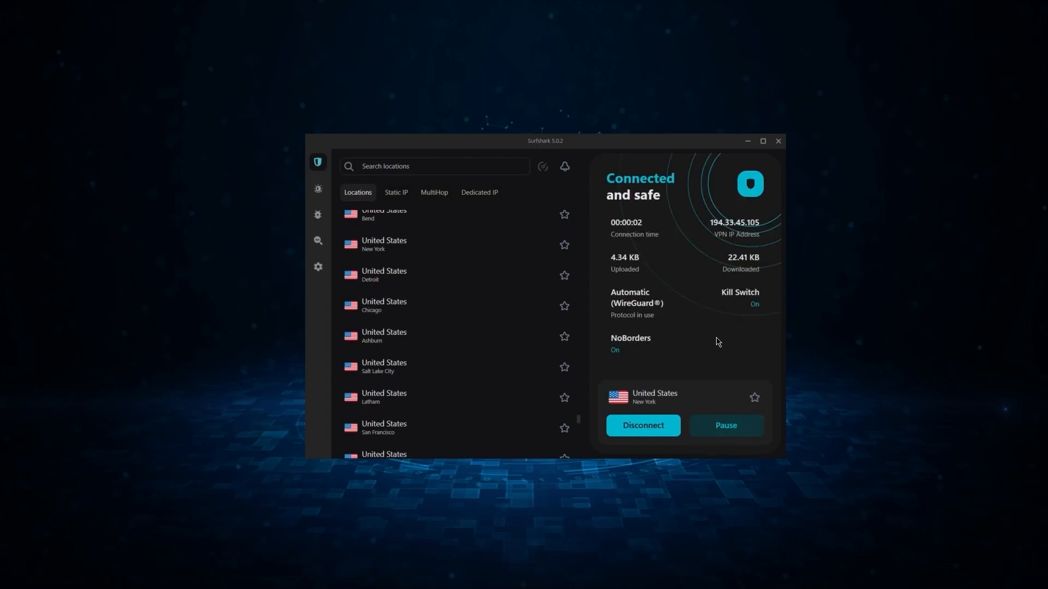
{"action": "mouse_move", "coordinate": [336, 182]}
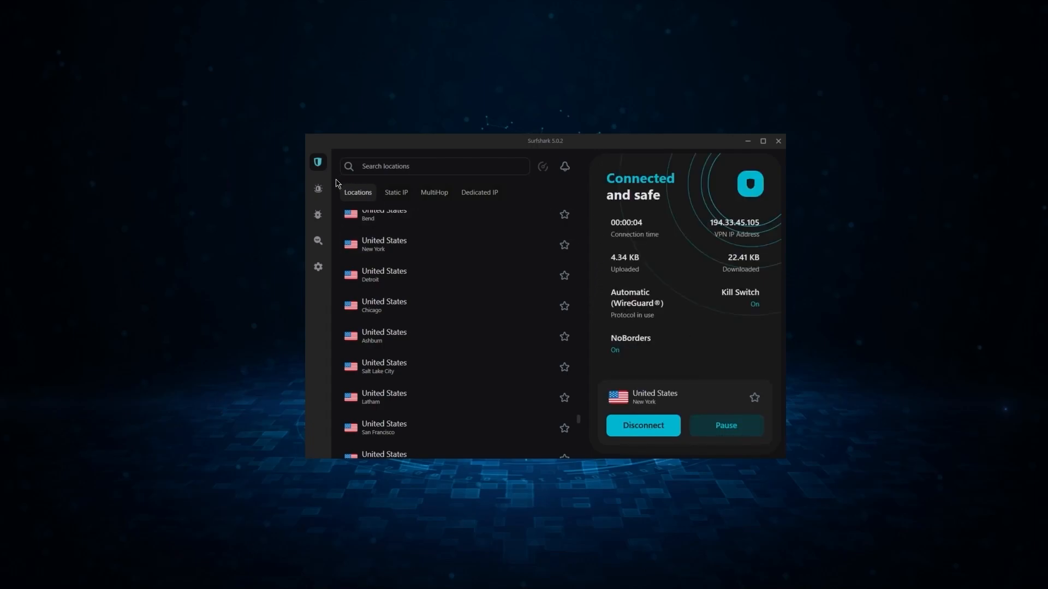
{"action": "left_click", "coordinate": [318, 266]}
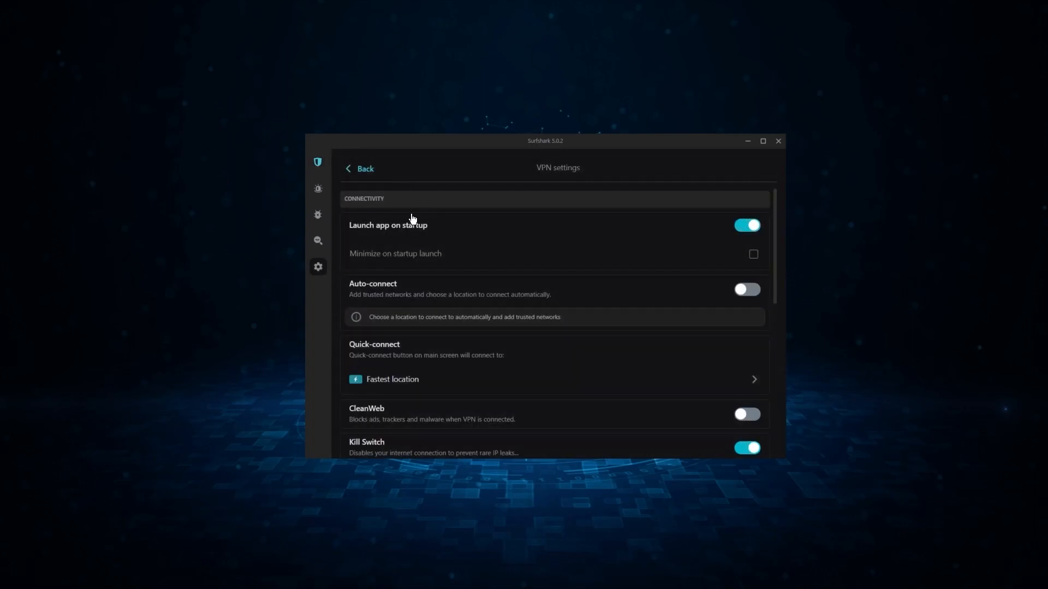
{"action": "left_click", "coordinate": [359, 168]}
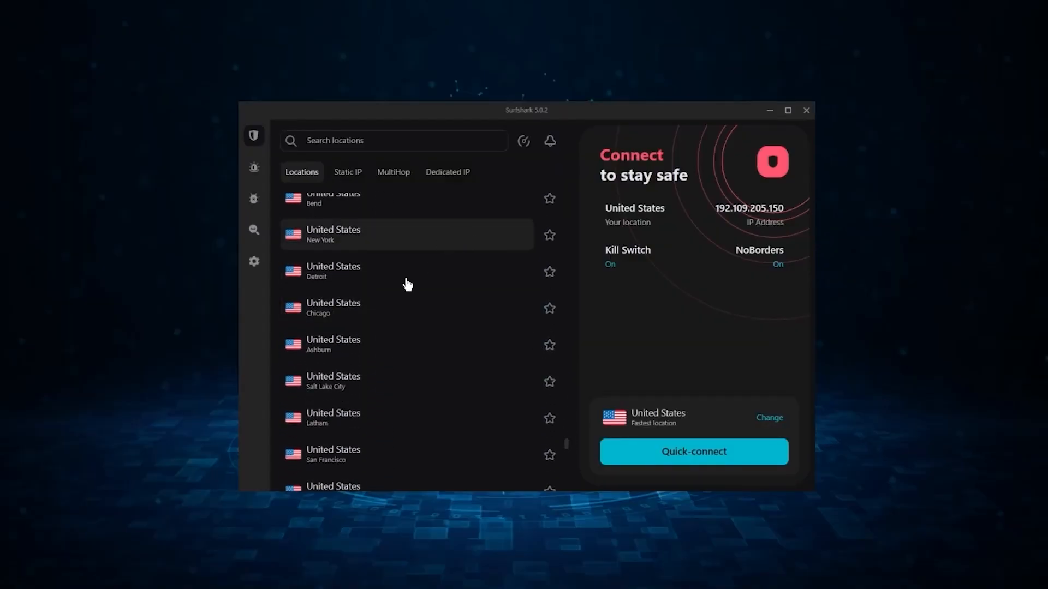
{"action": "left_click", "coordinate": [693, 450]}
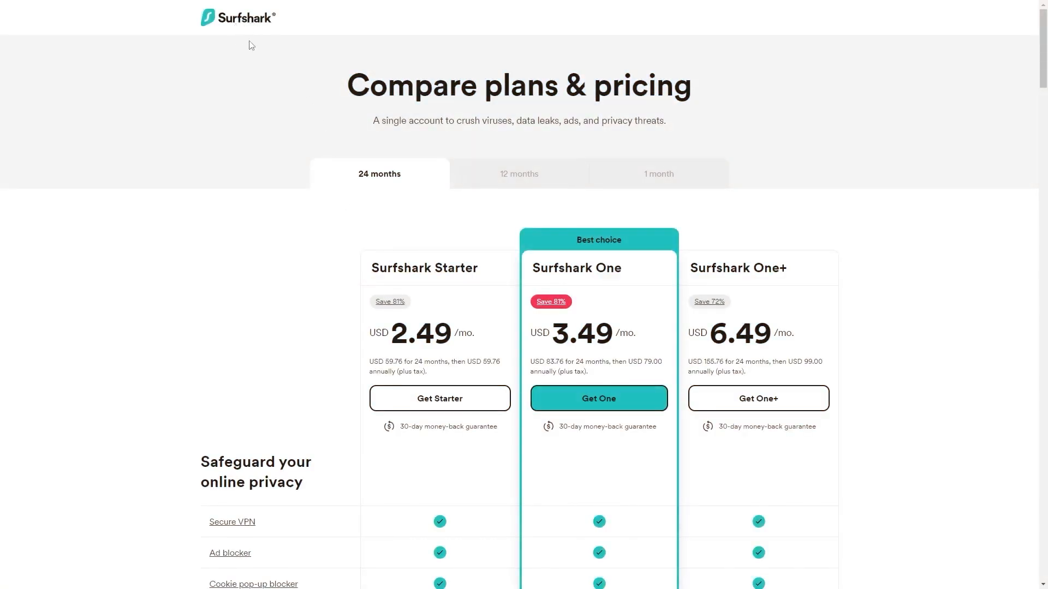
{"action": "mouse_move", "coordinate": [371, 197]}
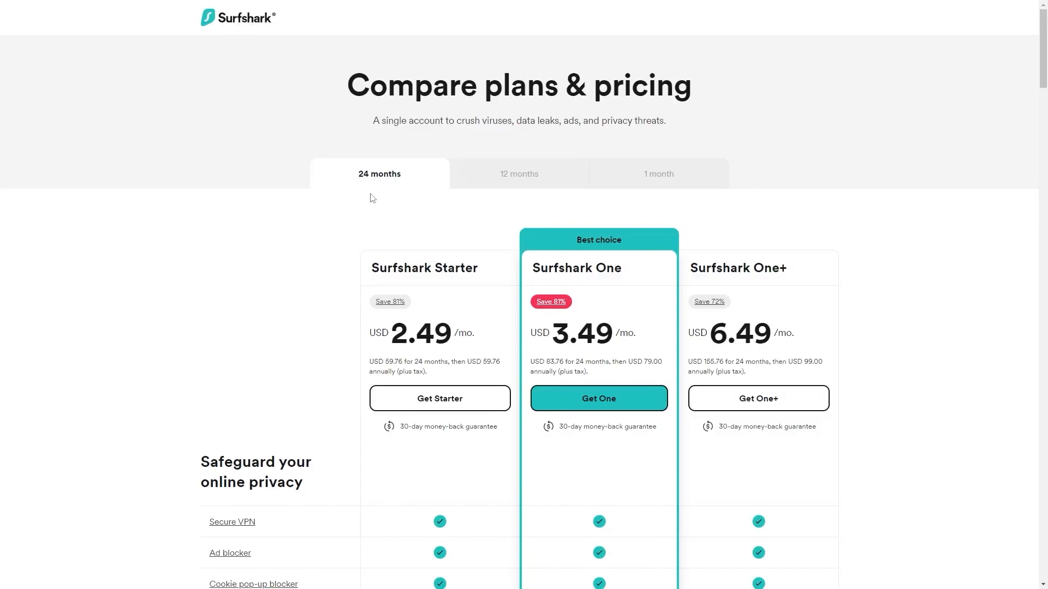
{"action": "mouse_move", "coordinate": [383, 339]}
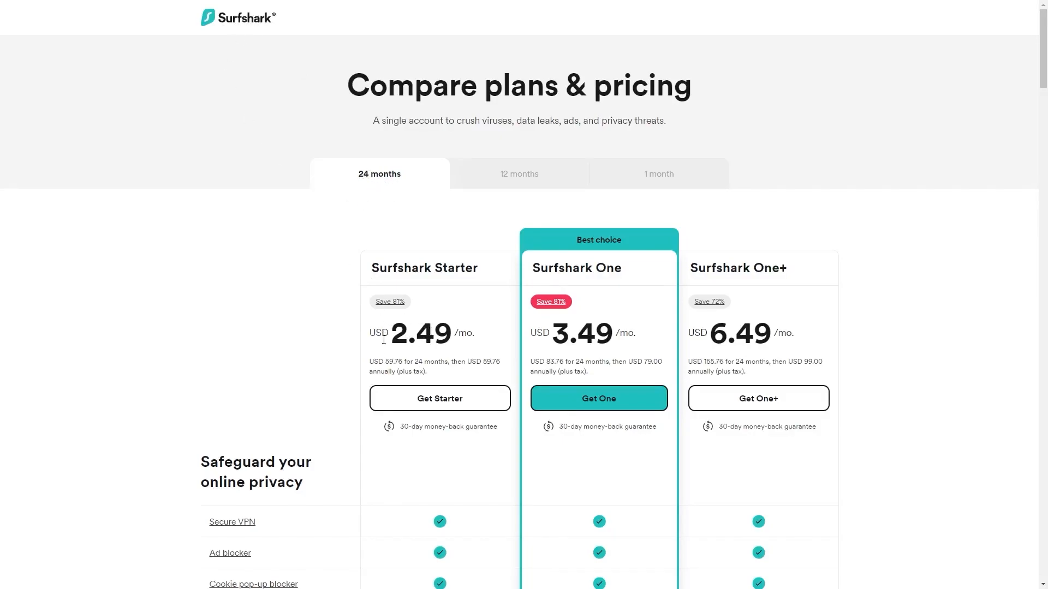
{"action": "mouse_move", "coordinate": [381, 314]}
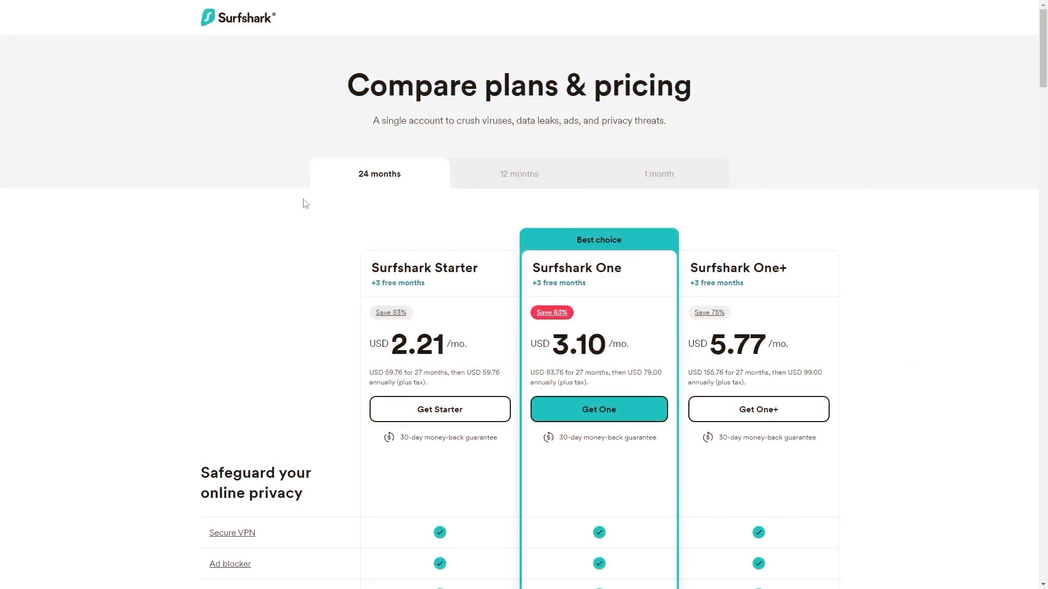
{"action": "mouse_move", "coordinate": [397, 294]}
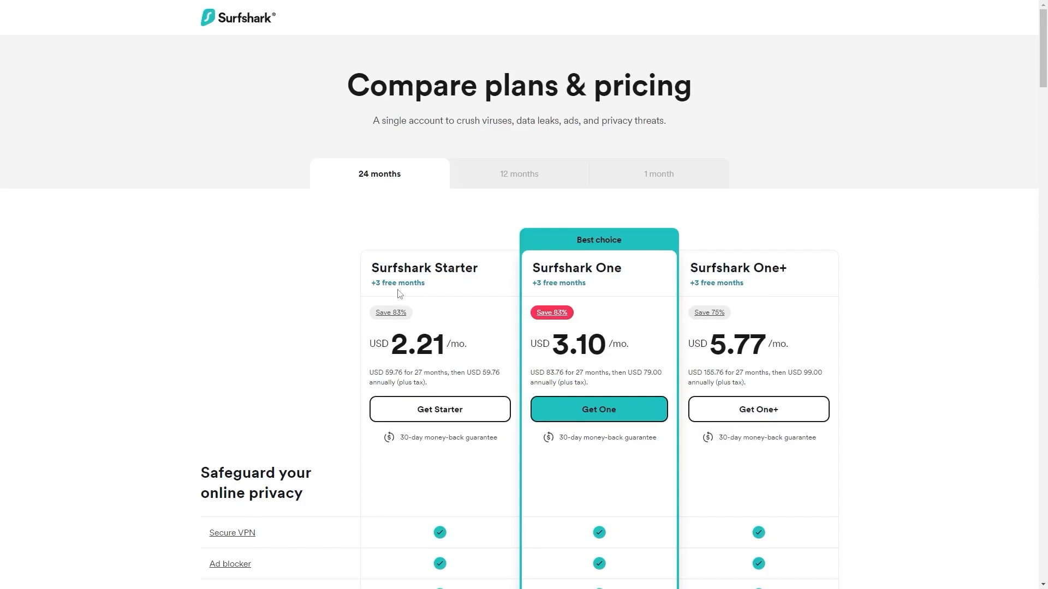
{"action": "mouse_move", "coordinate": [406, 399]}
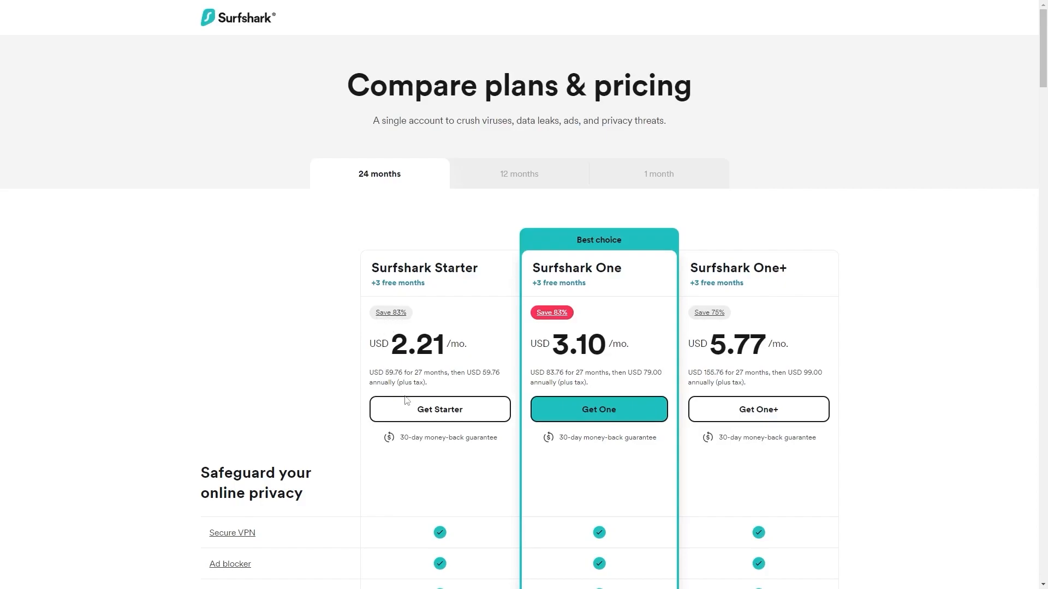
- Choose Get Starter for the 24-month plan with 3 free months, reaching checkout at USD 66.33
{"action": "left_click", "coordinate": [438, 409]}
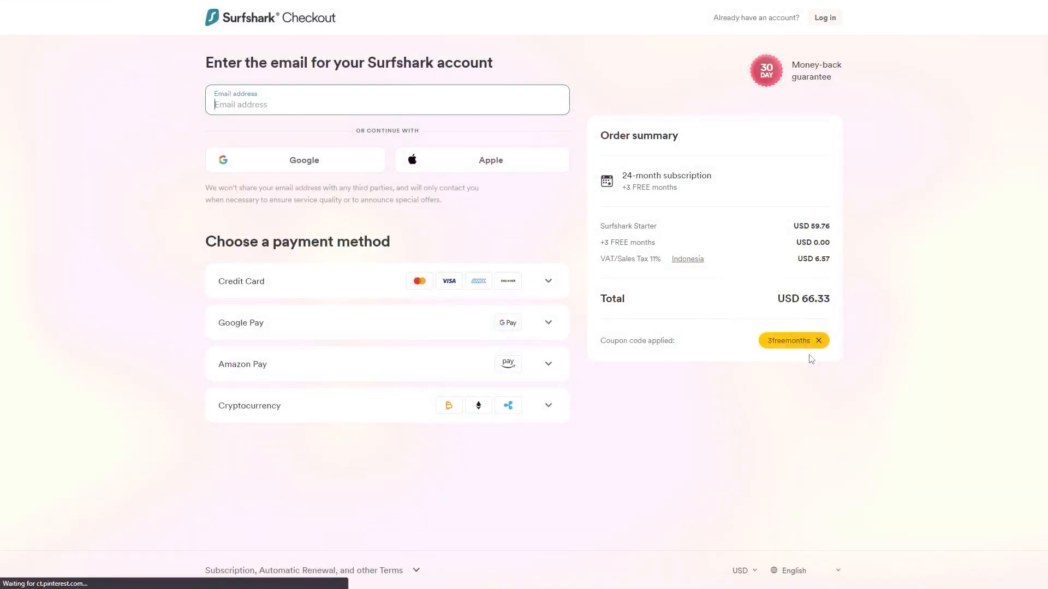